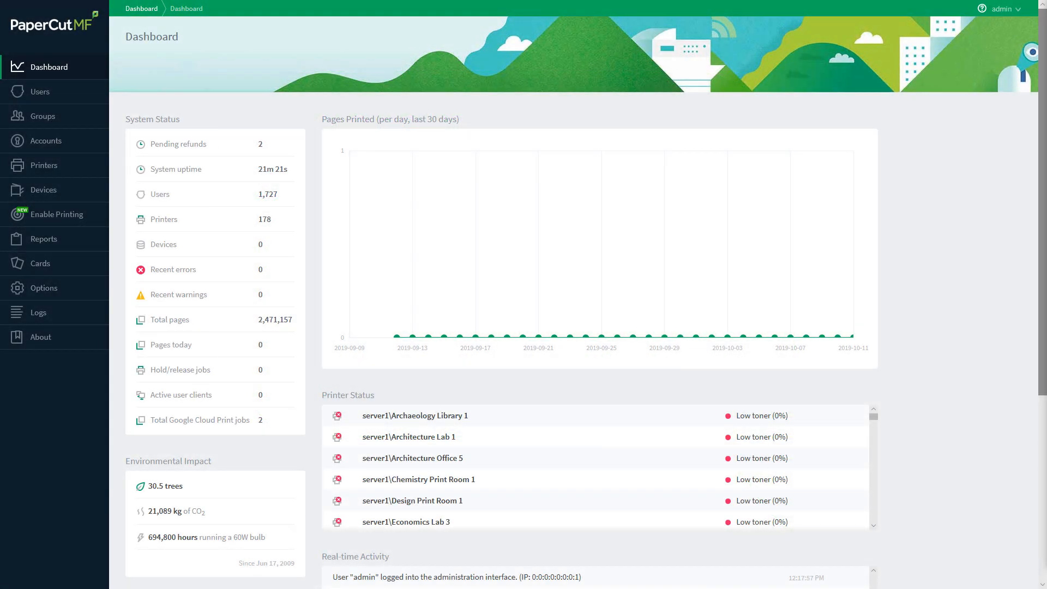
{"action": "mouse_move", "coordinate": [101, 286]}
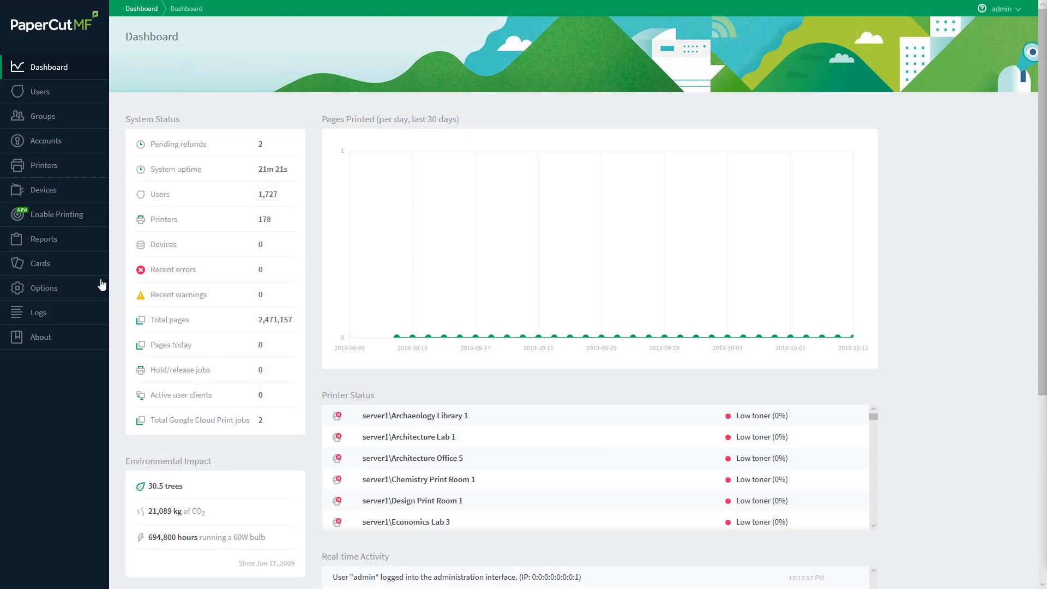
{"action": "mouse_move", "coordinate": [44, 288]}
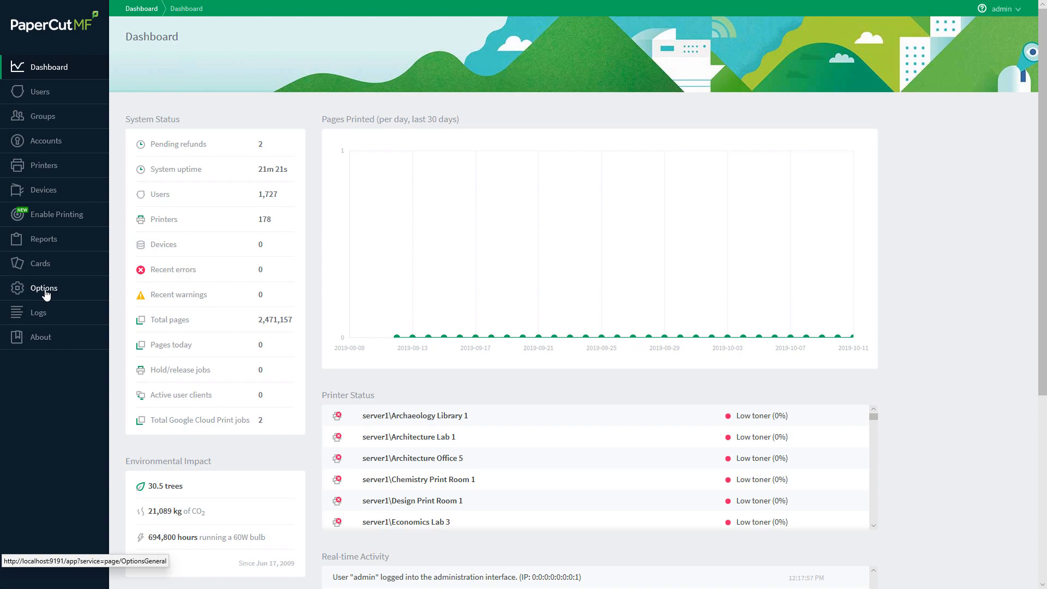
Go to Options > Notifications and inspect the SMTP server dropdown
{"action": "left_click", "coordinate": [43, 287]}
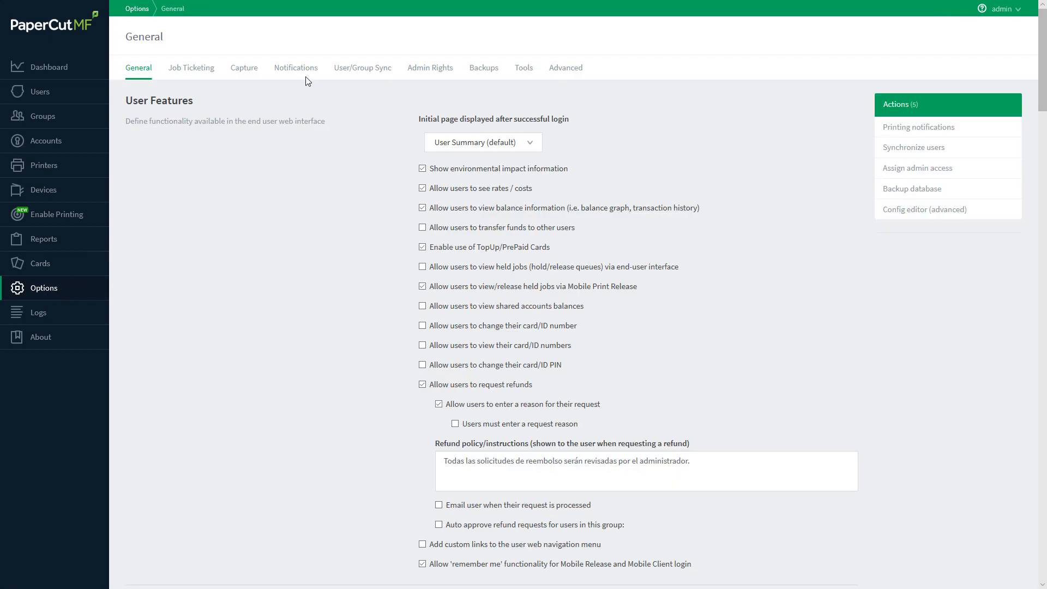
{"action": "left_click", "coordinate": [296, 68]}
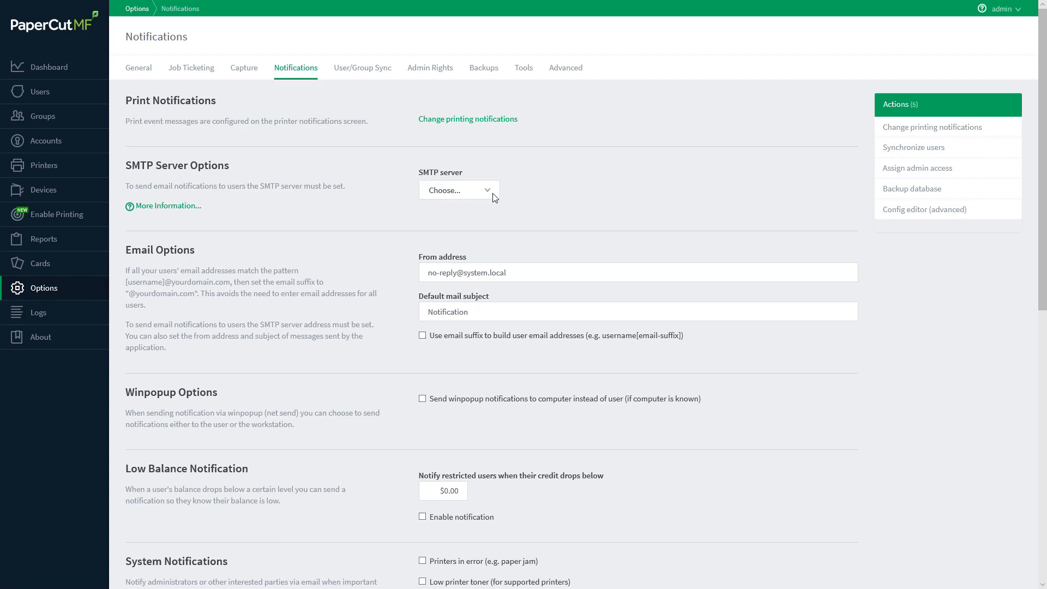
{"action": "left_click", "coordinate": [458, 190]}
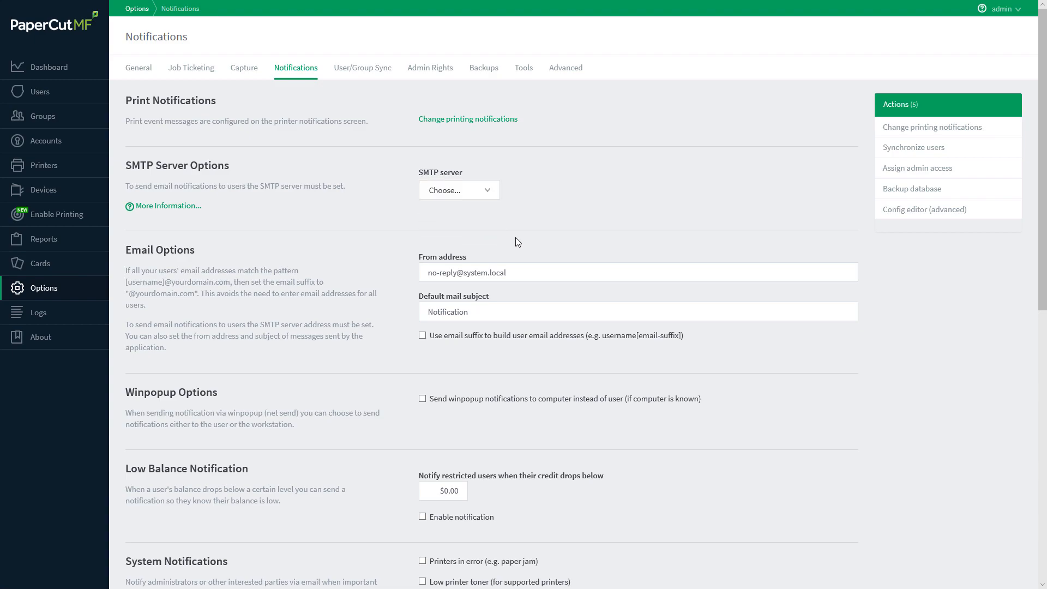
{"action": "mouse_move", "coordinate": [490, 239]}
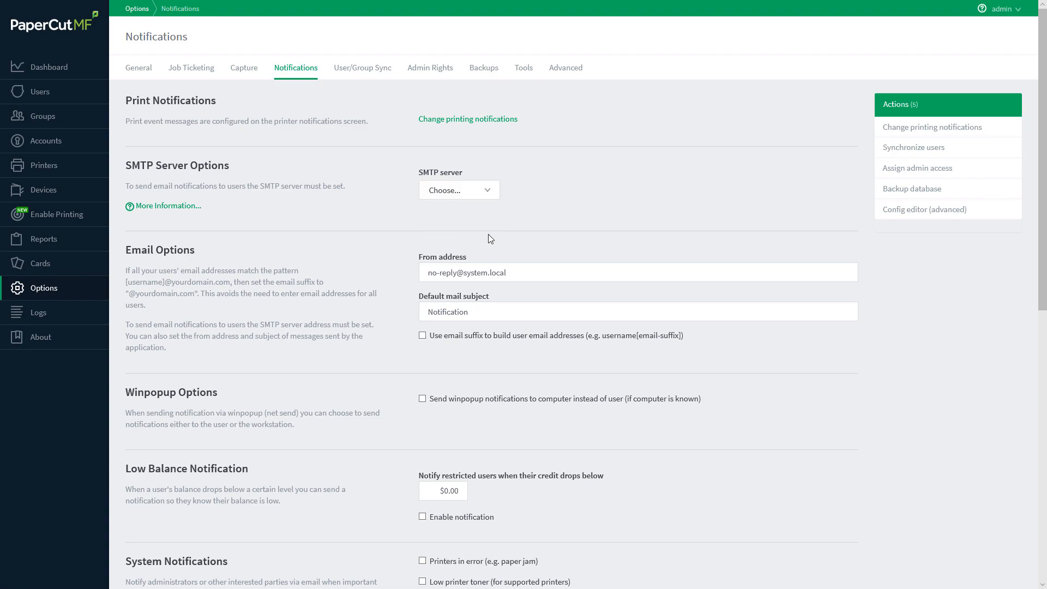
{"action": "mouse_move", "coordinate": [43, 239]}
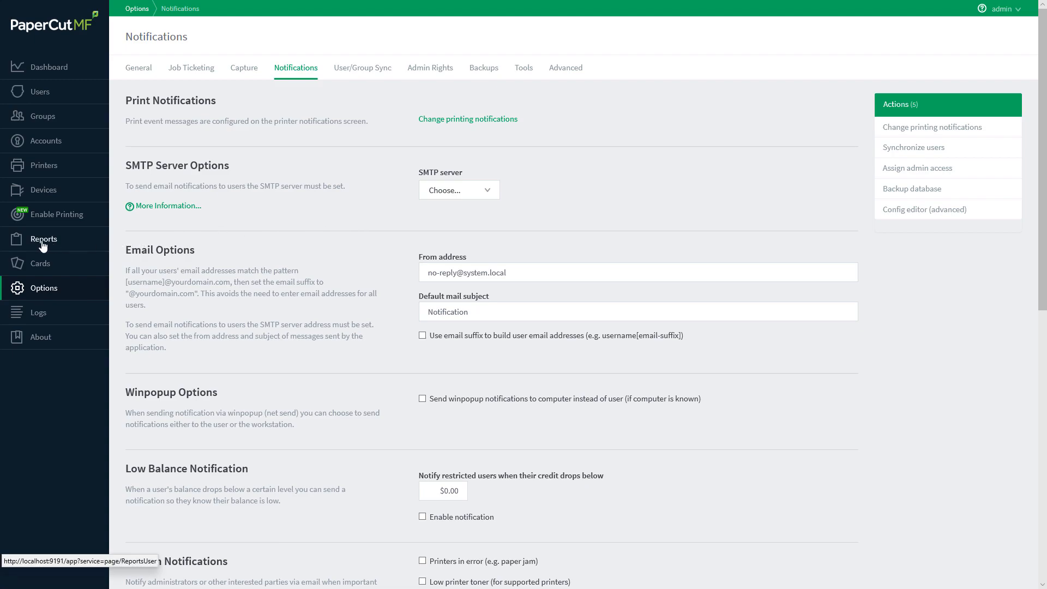
Go to Reports to list the User Reports such as Executive summary
{"action": "left_click", "coordinate": [44, 238]}
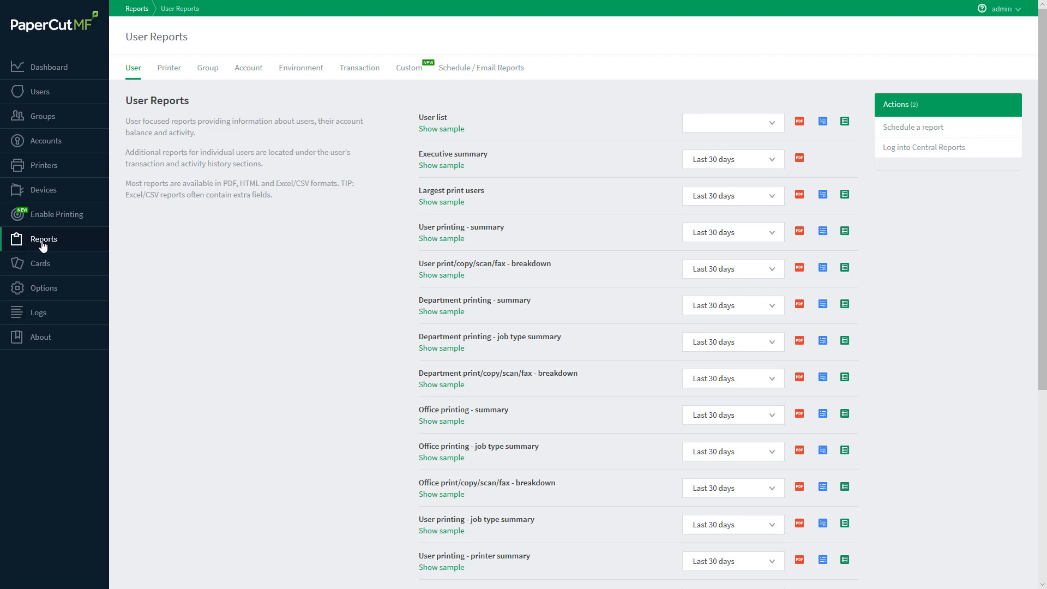
{"action": "mouse_move", "coordinate": [151, 85]}
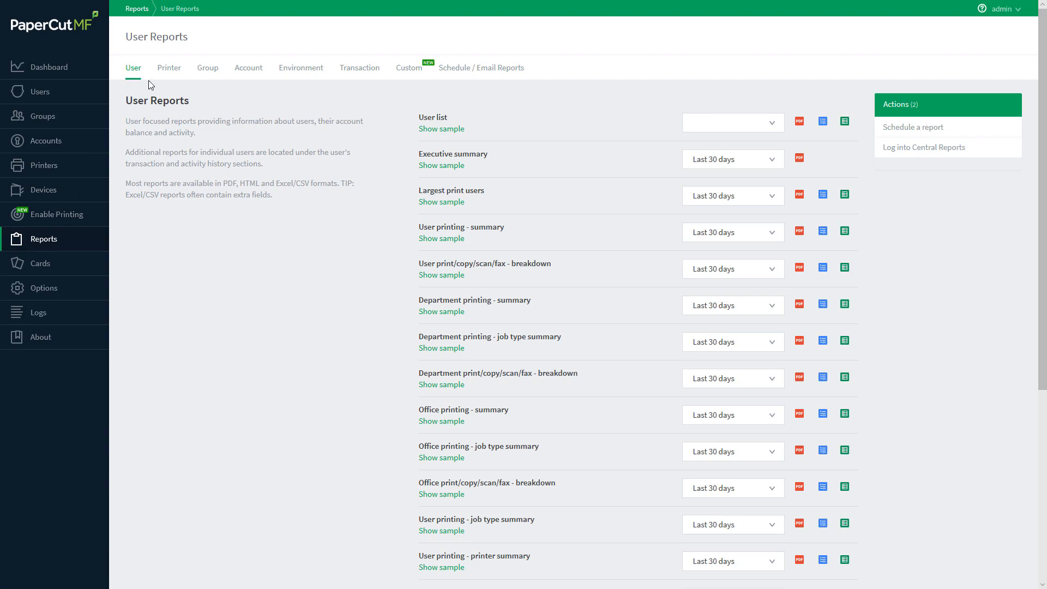
{"action": "mouse_move", "coordinate": [416, 113]}
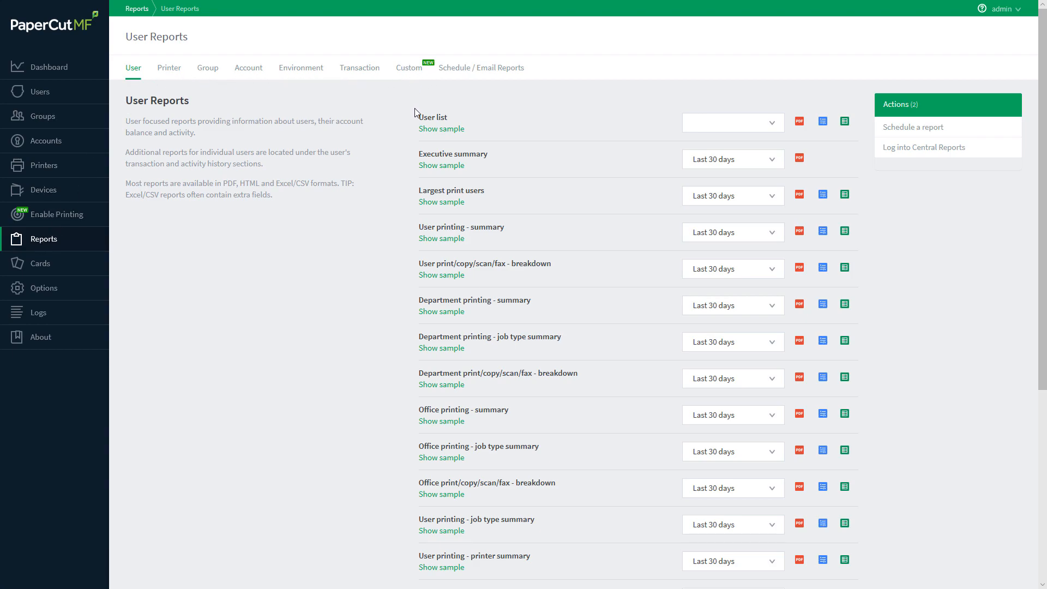
{"action": "mouse_move", "coordinate": [415, 438]}
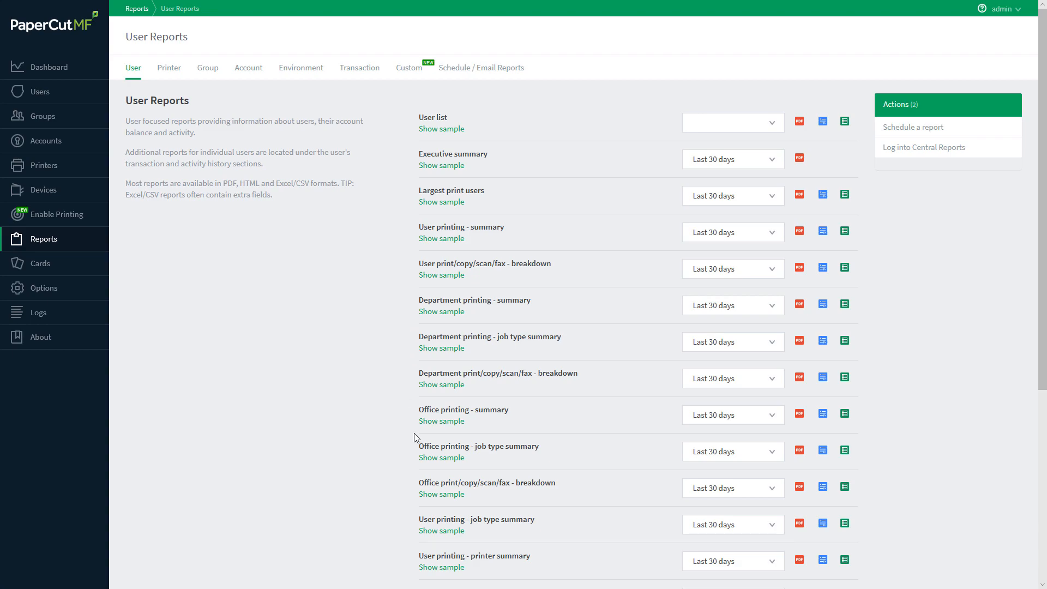
{"action": "mouse_move", "coordinate": [396, 547]}
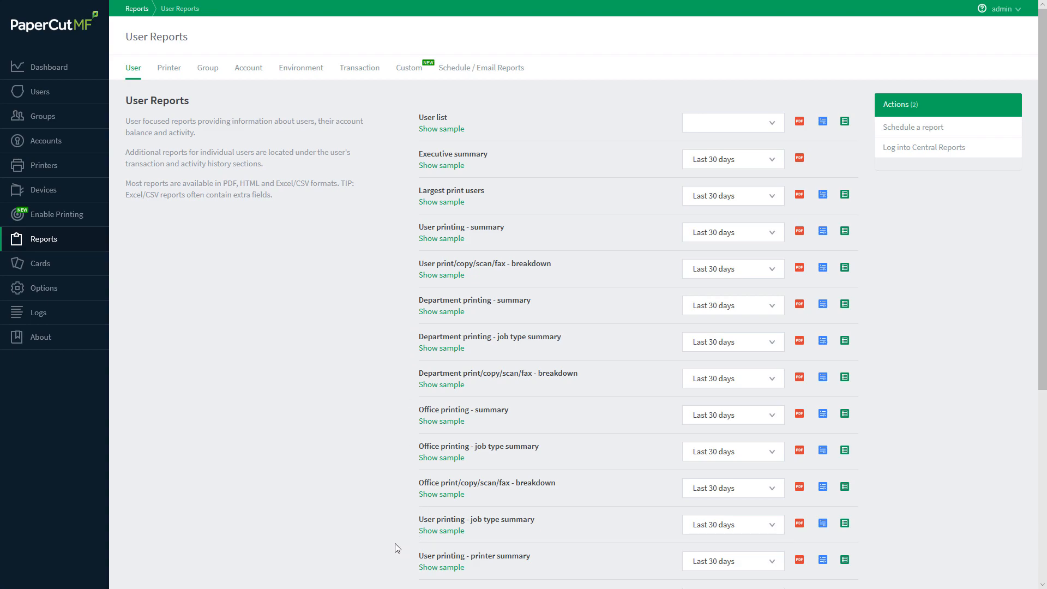
{"action": "mouse_move", "coordinate": [191, 324]}
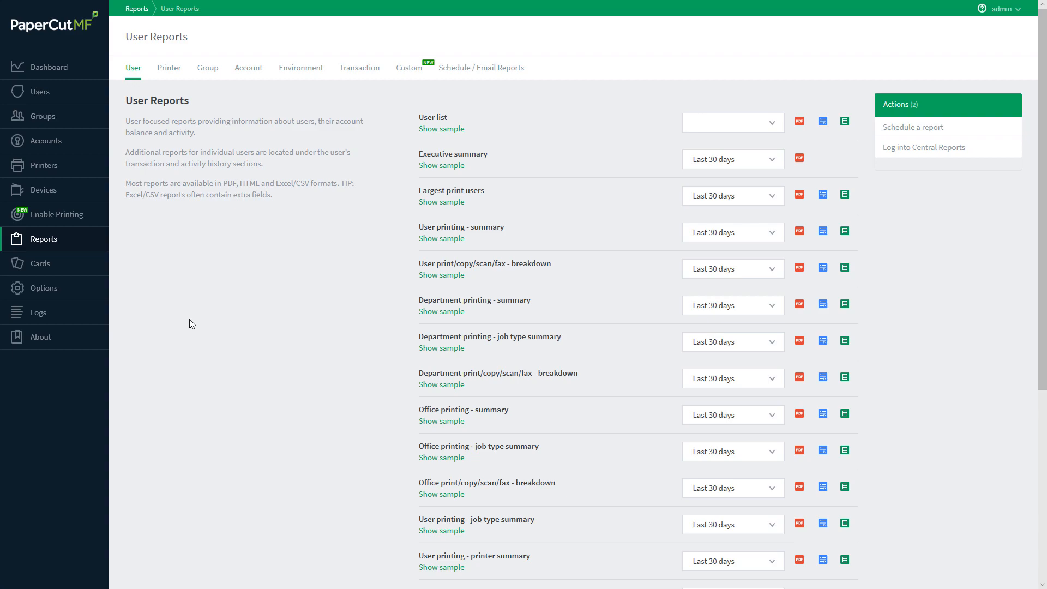
{"action": "left_click", "coordinate": [441, 164]}
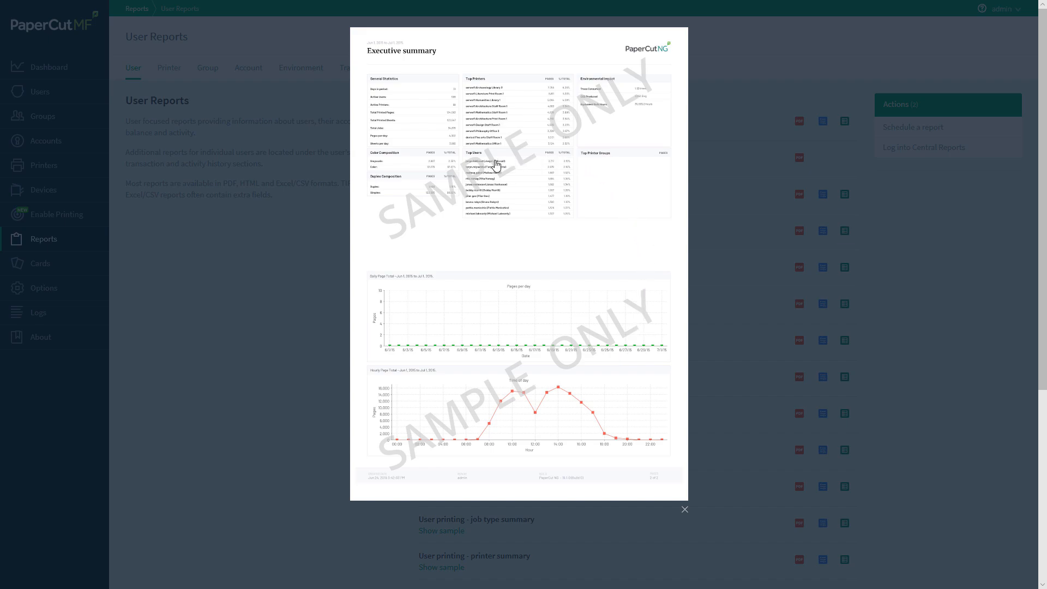
{"action": "mouse_move", "coordinate": [365, 443]}
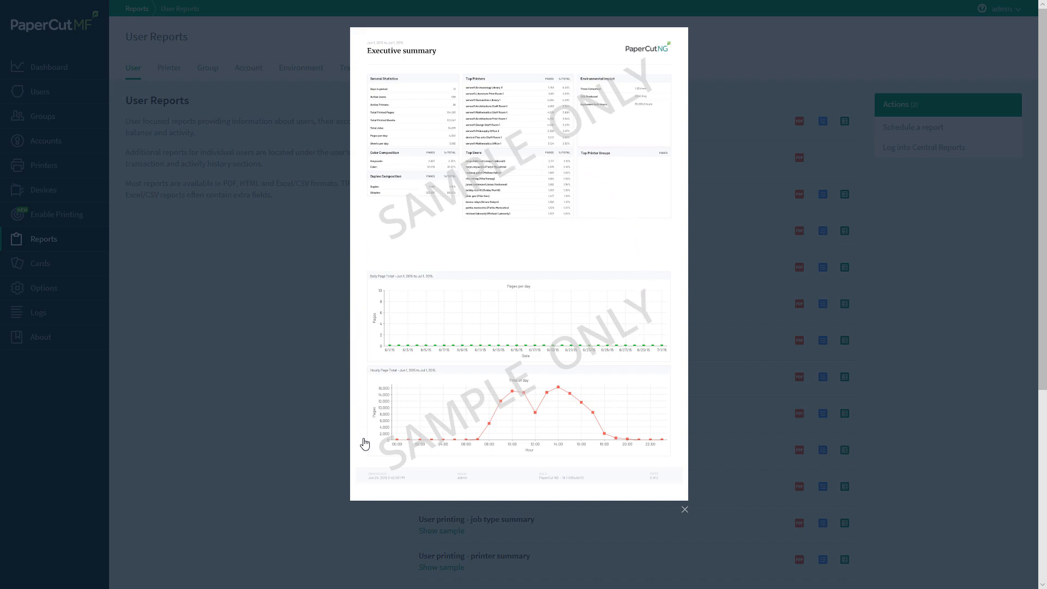
{"action": "mouse_move", "coordinate": [665, 373]}
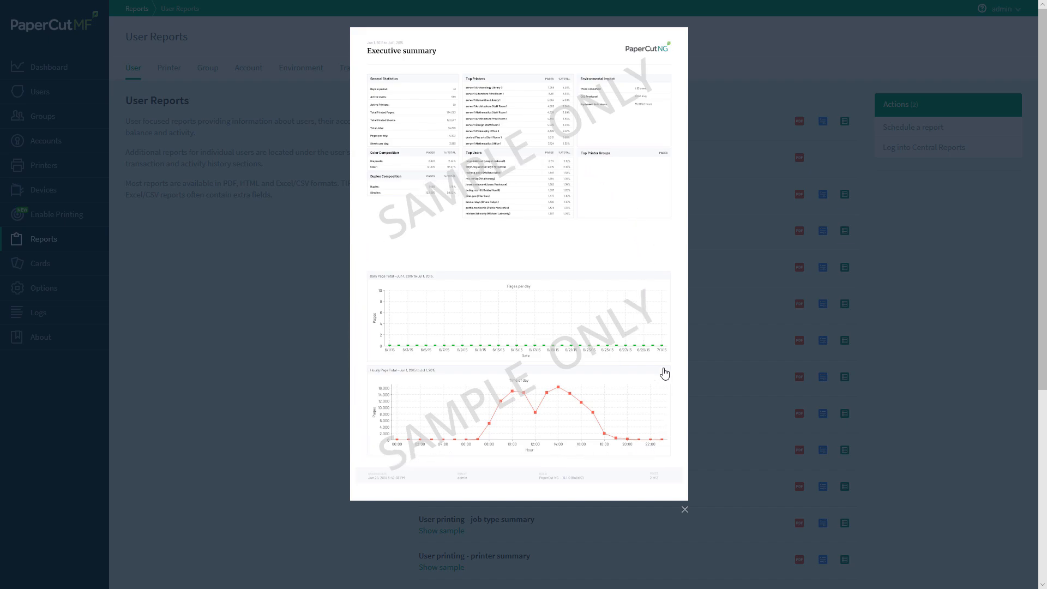
{"action": "mouse_move", "coordinate": [386, 247]}
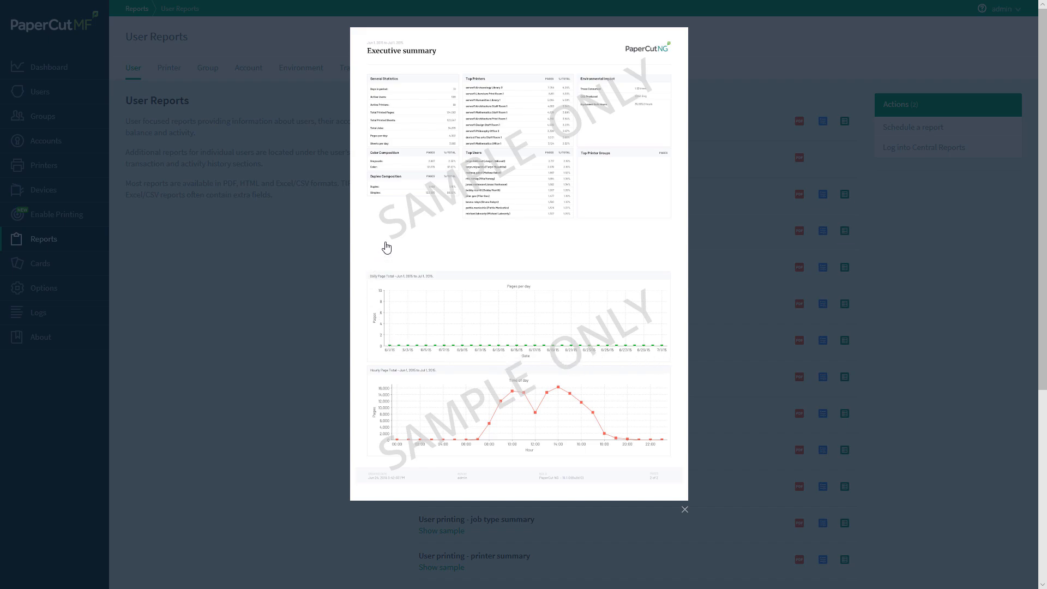
{"action": "mouse_move", "coordinate": [485, 224]}
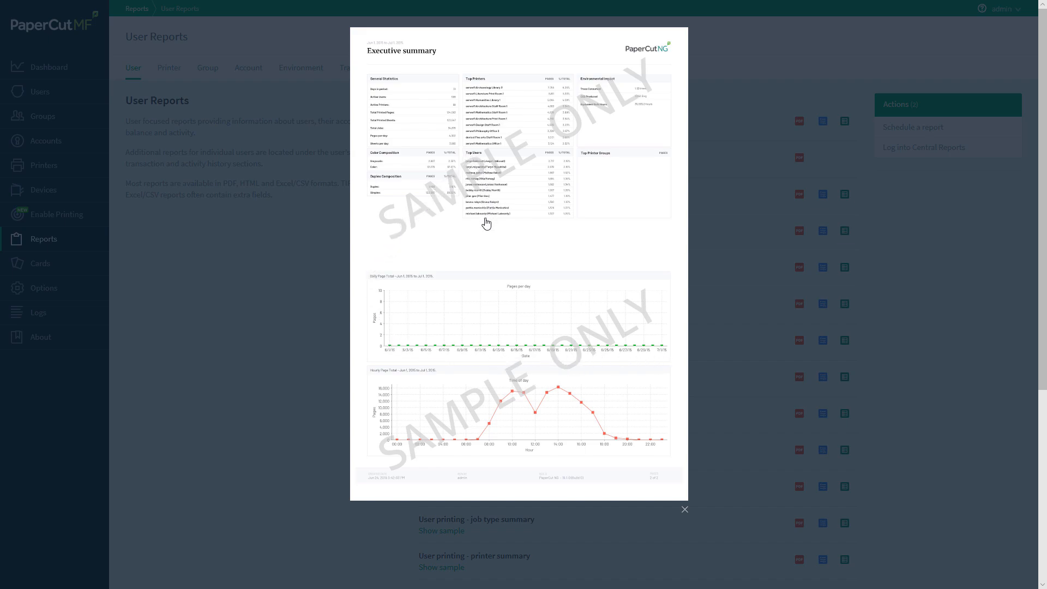
{"action": "mouse_move", "coordinate": [544, 175]}
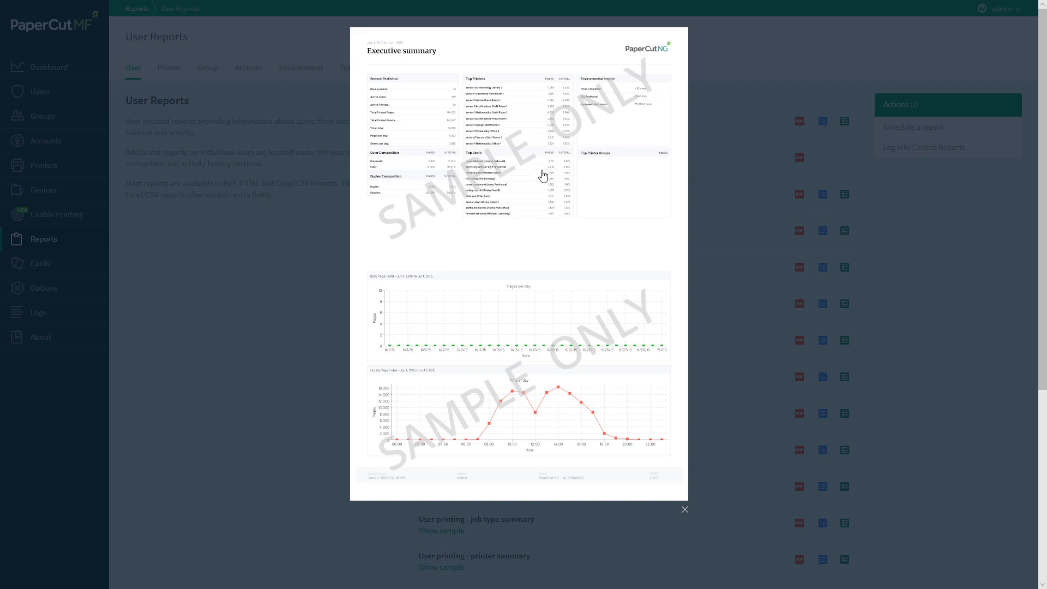
{"action": "left_click", "coordinate": [684, 509]}
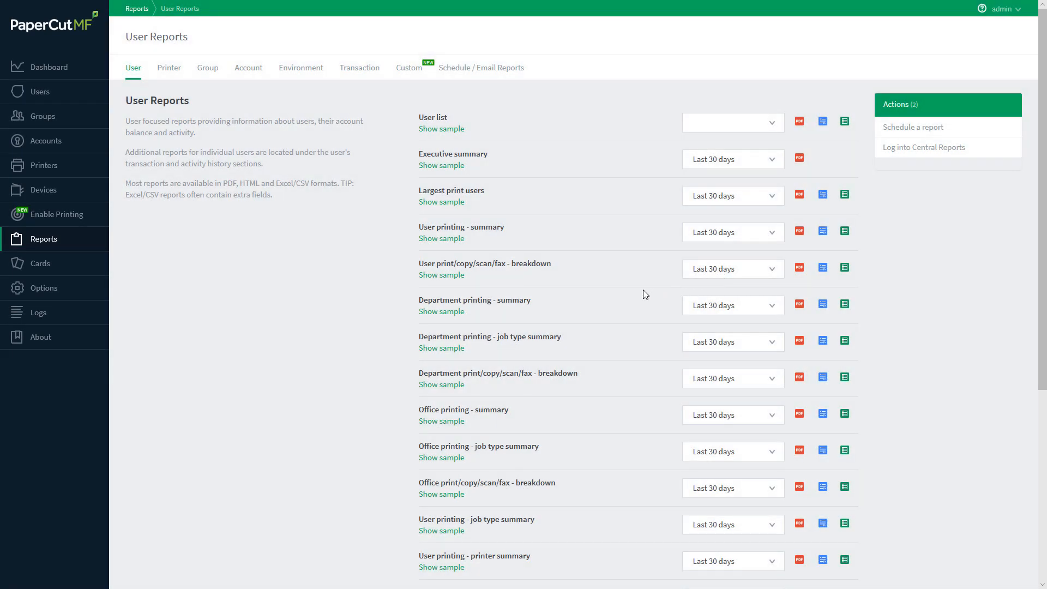
{"action": "left_click", "coordinate": [441, 239]}
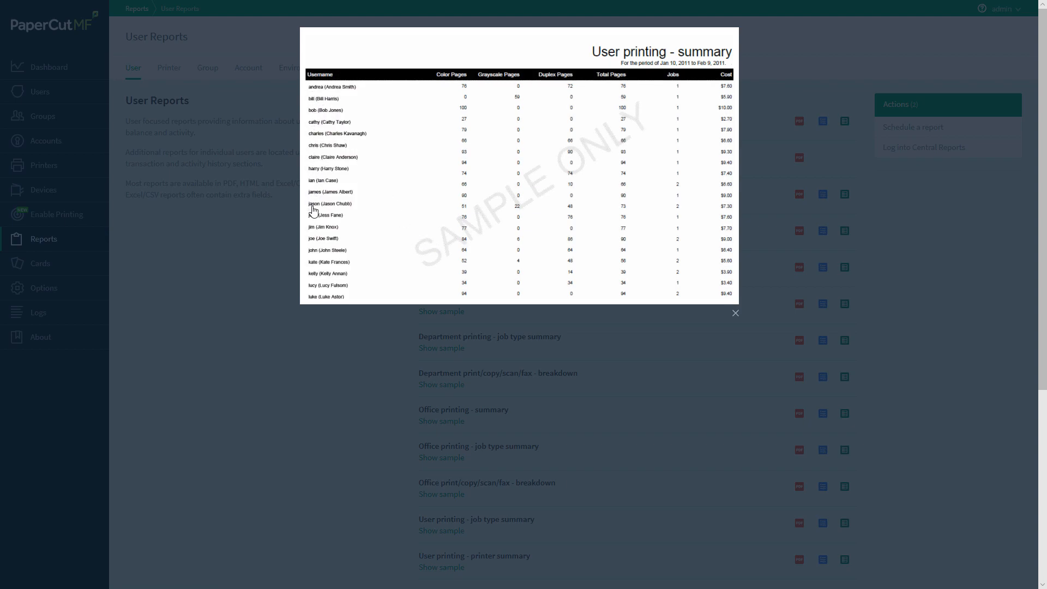
{"action": "mouse_move", "coordinate": [448, 92]}
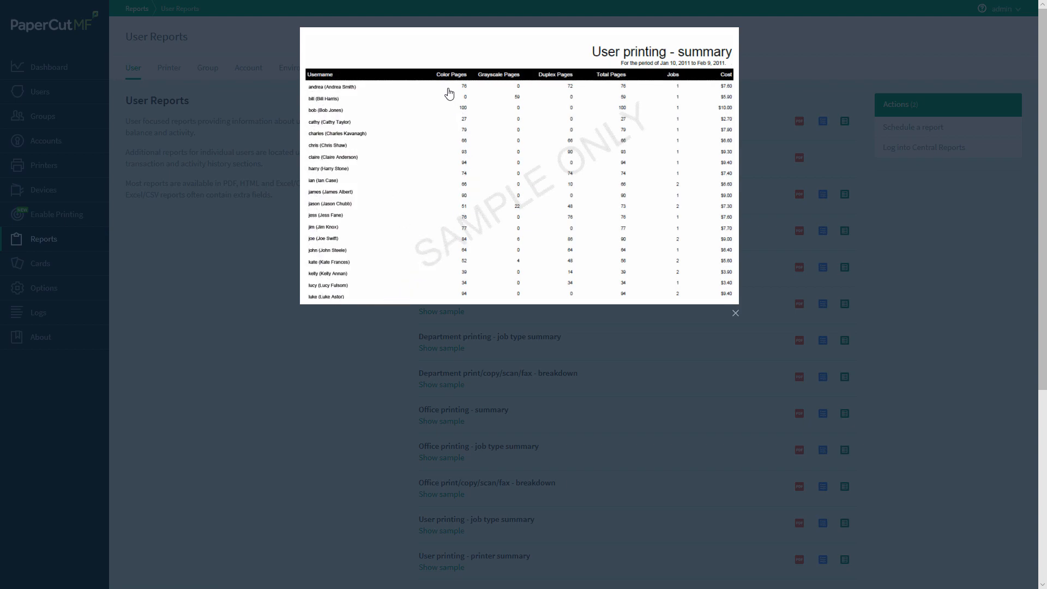
{"action": "mouse_move", "coordinate": [600, 81]}
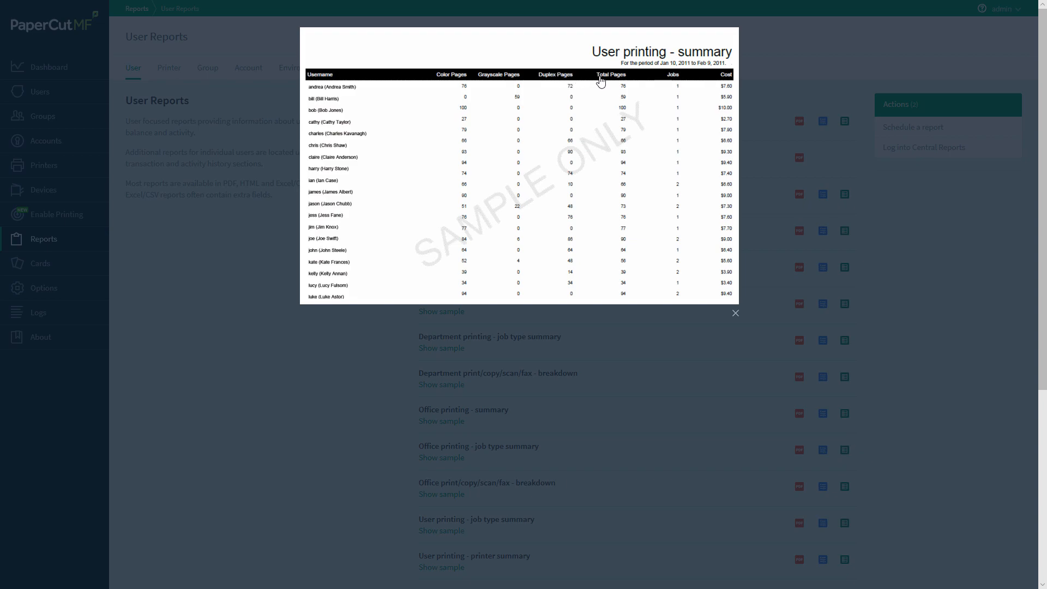
{"action": "mouse_move", "coordinate": [619, 173]}
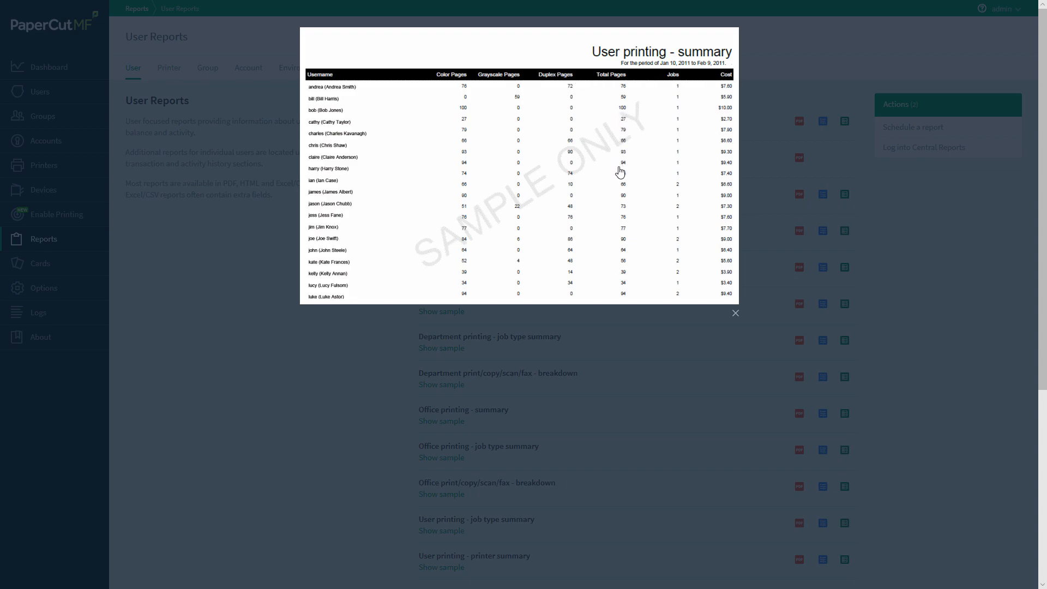
{"action": "mouse_move", "coordinate": [729, 89]}
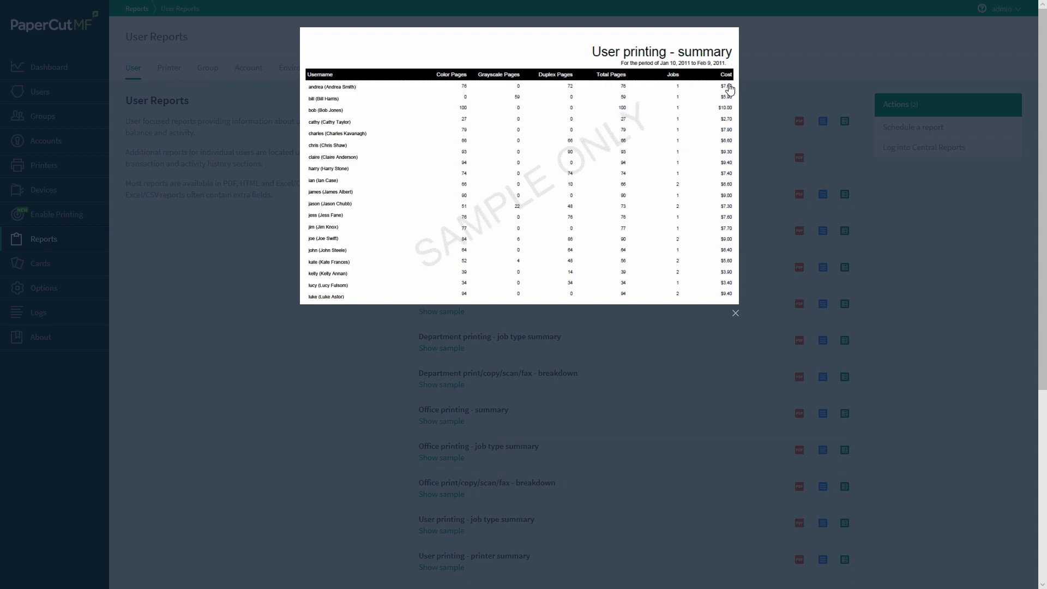
{"action": "mouse_move", "coordinate": [665, 347]}
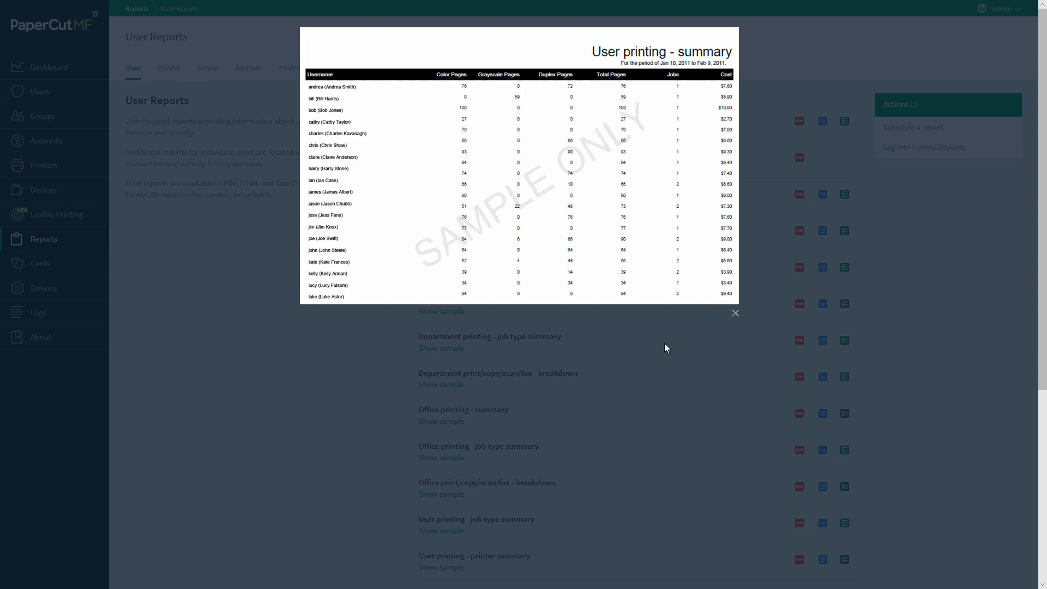
{"action": "left_click", "coordinate": [735, 313]}
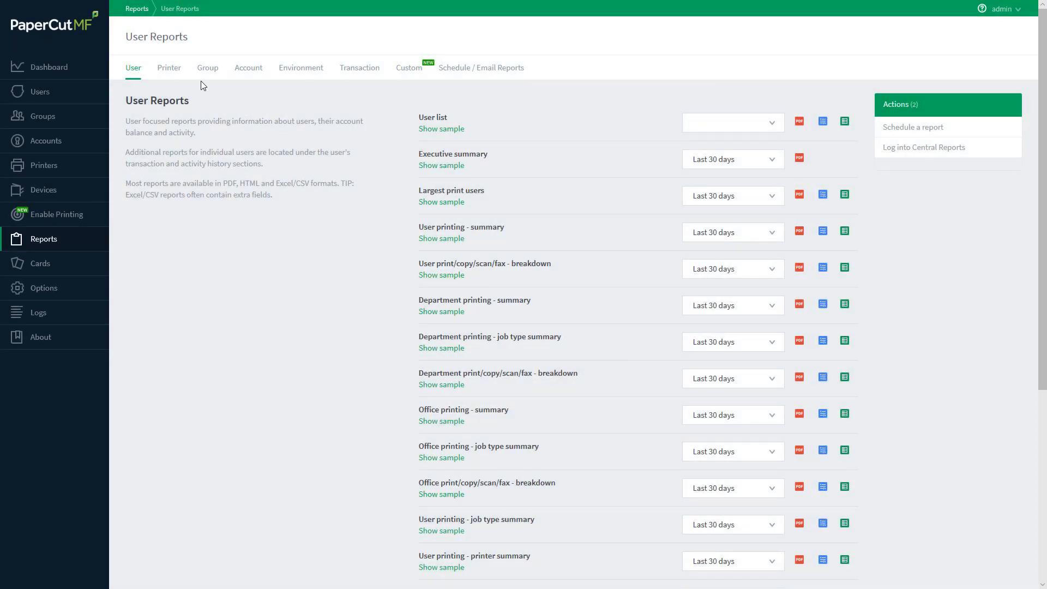
View Printer Reports, preview the Printer usage - summary sample, then close it
{"action": "left_click", "coordinate": [169, 67]}
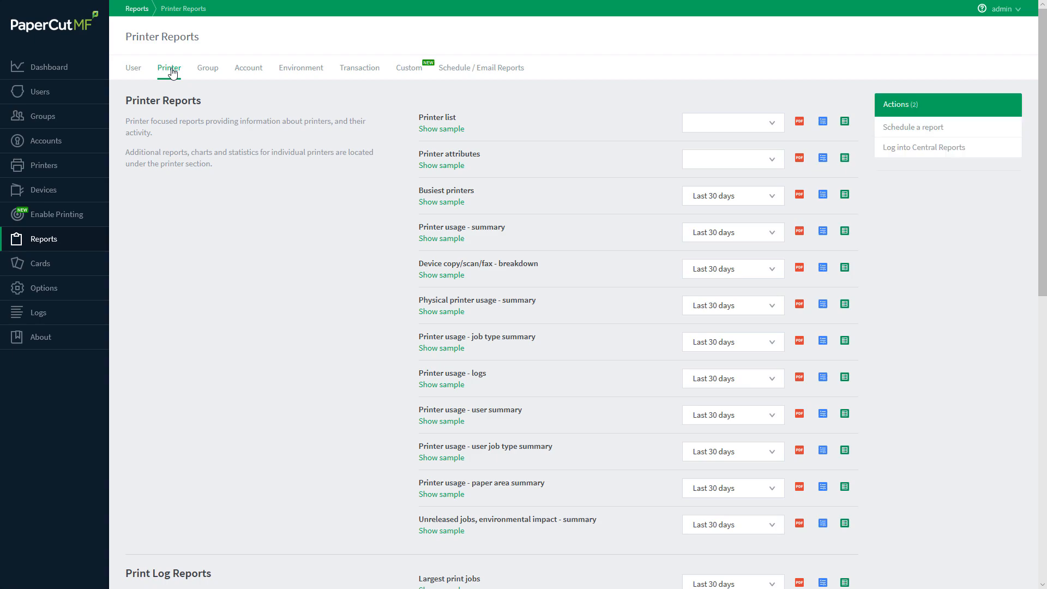
{"action": "mouse_move", "coordinate": [441, 238]}
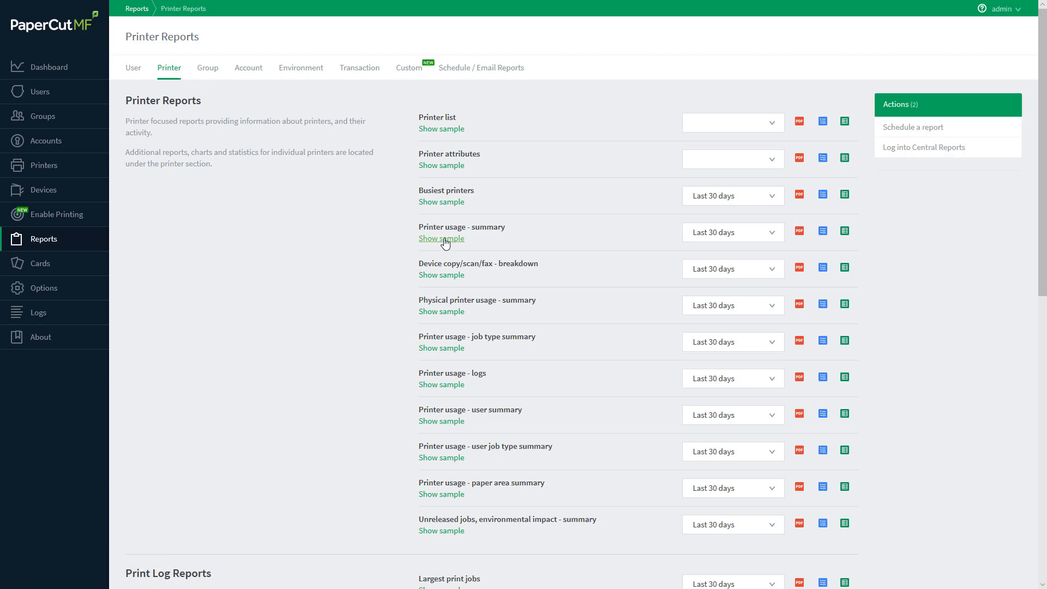
{"action": "left_click", "coordinate": [441, 239]}
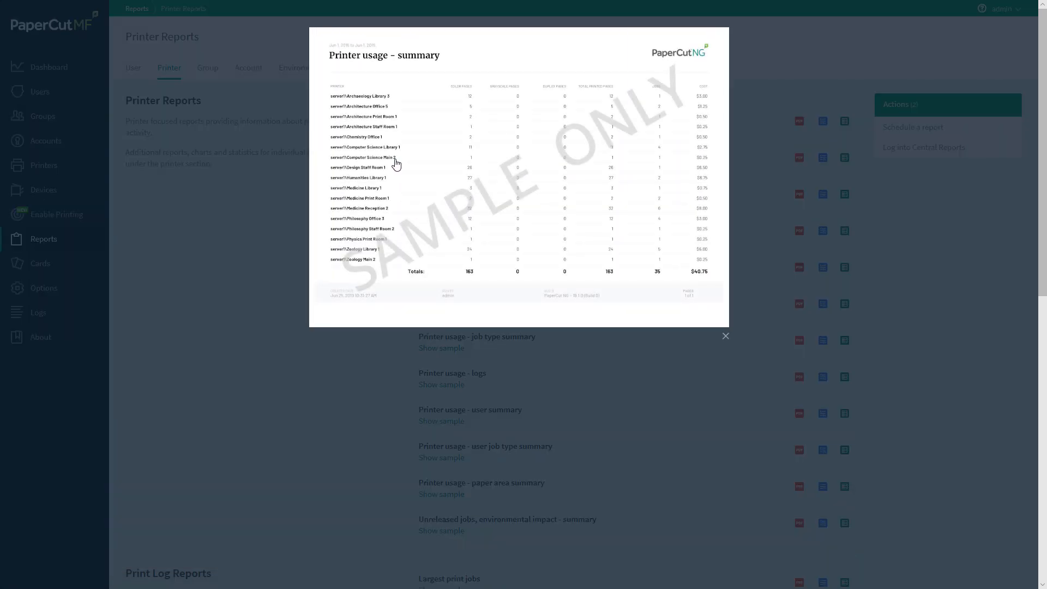
{"action": "mouse_move", "coordinate": [372, 148]}
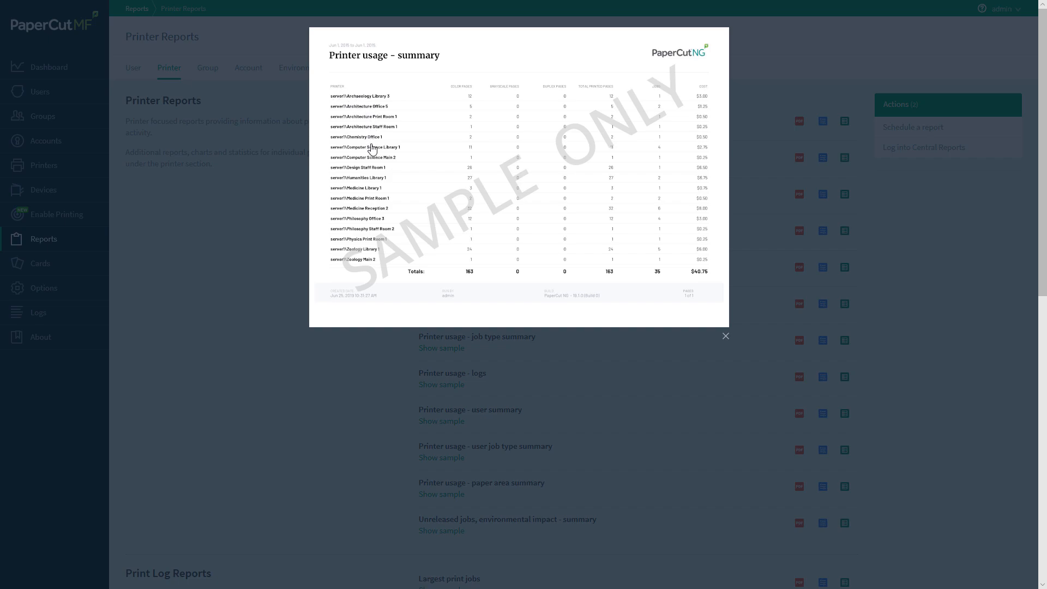
{"action": "mouse_move", "coordinate": [516, 281]}
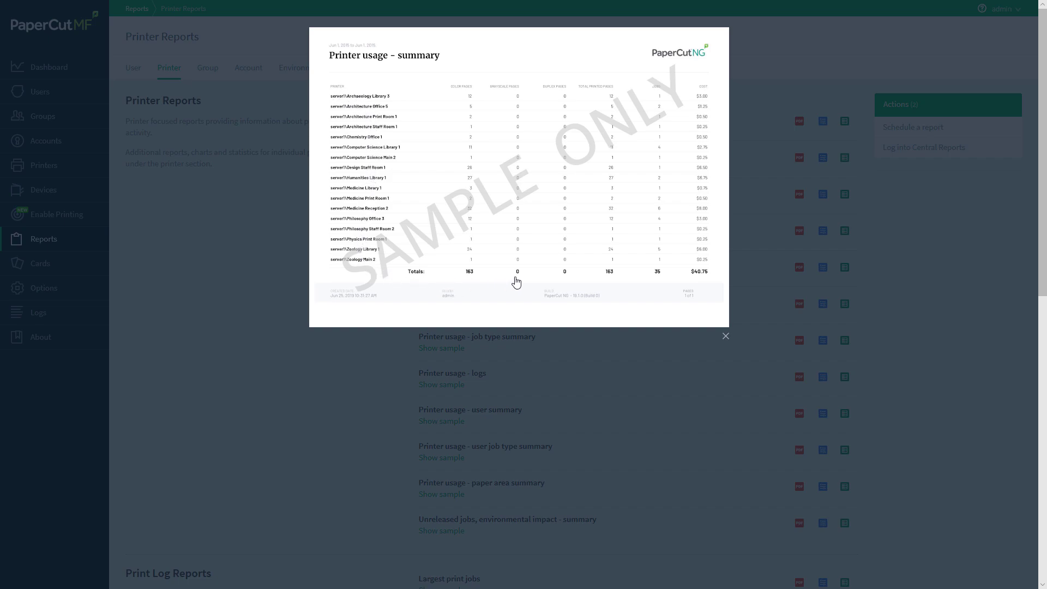
{"action": "mouse_move", "coordinate": [693, 364]}
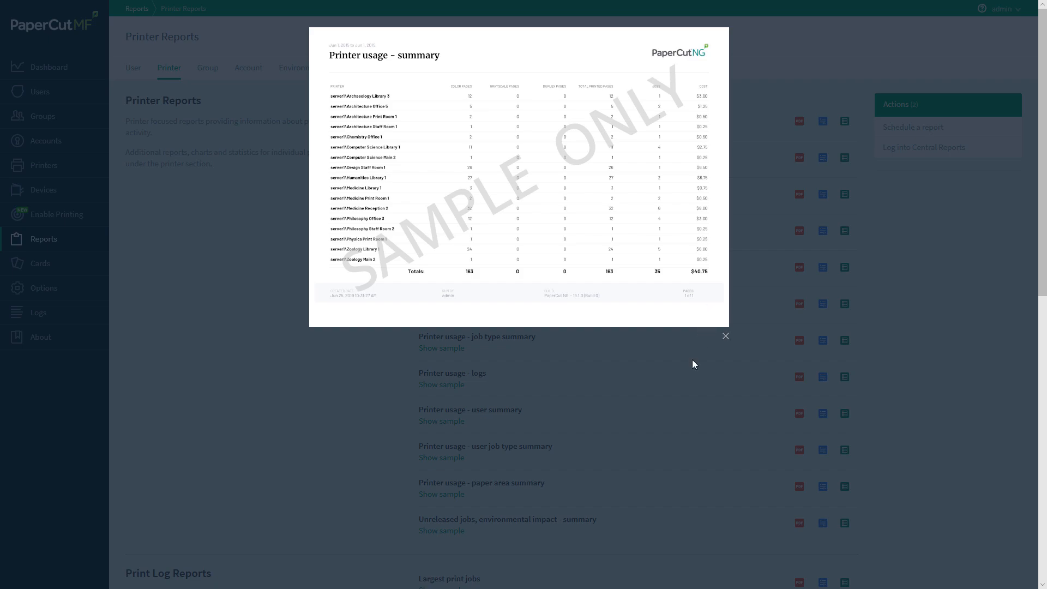
{"action": "mouse_move", "coordinate": [666, 383]}
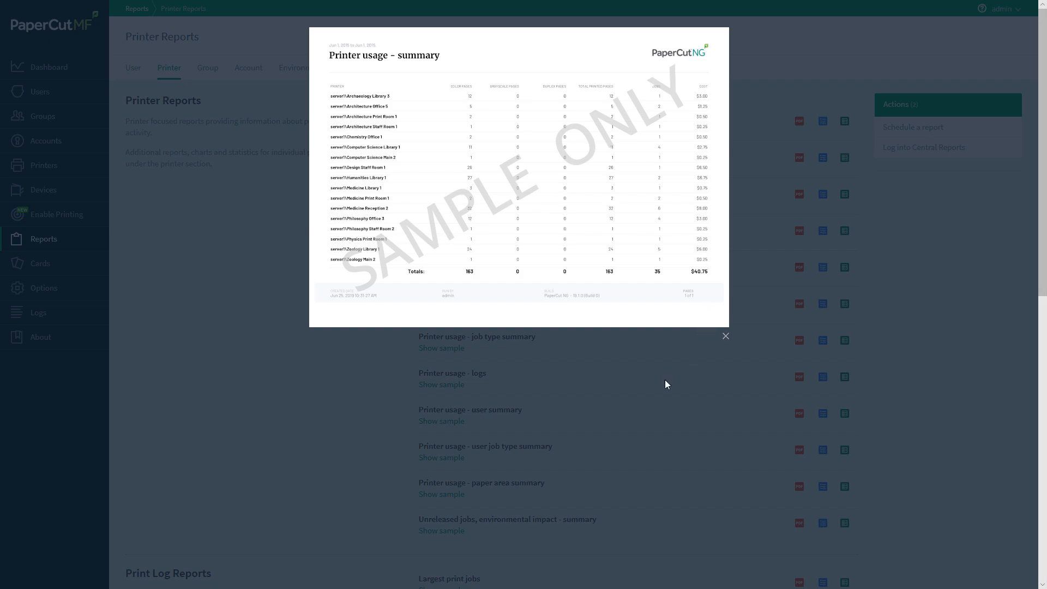
{"action": "left_click", "coordinate": [726, 335]}
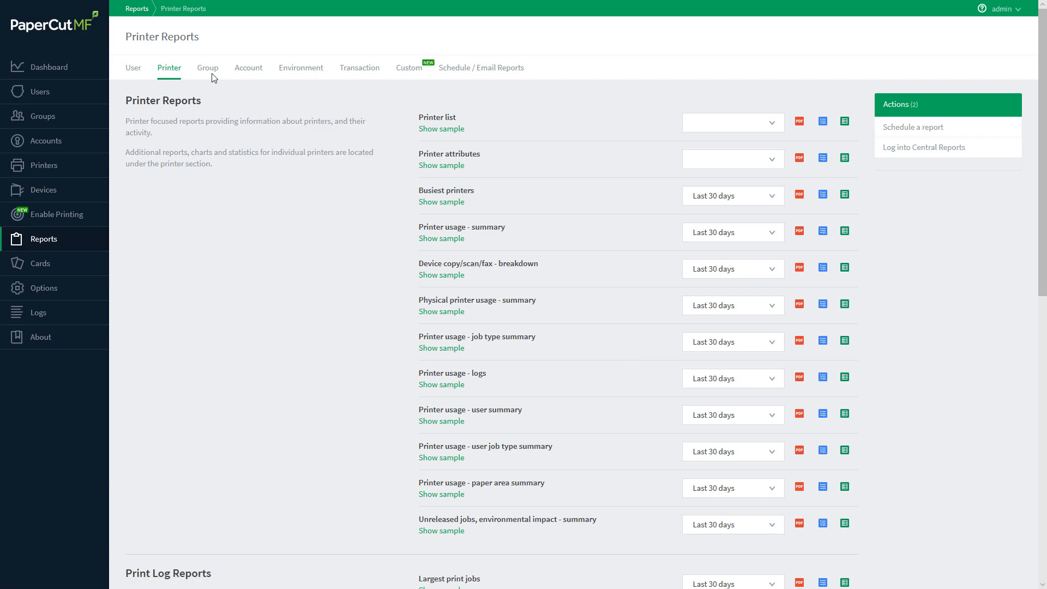
Browse the Group, Account and Environmental Impact report pages in turn
{"action": "left_click", "coordinate": [208, 68]}
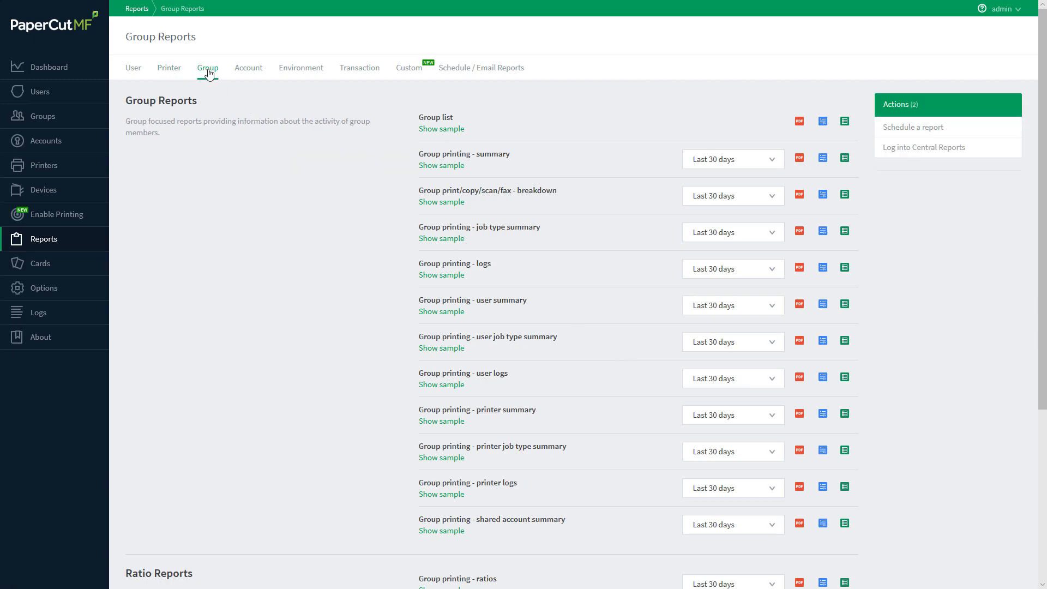
{"action": "left_click", "coordinate": [248, 68]}
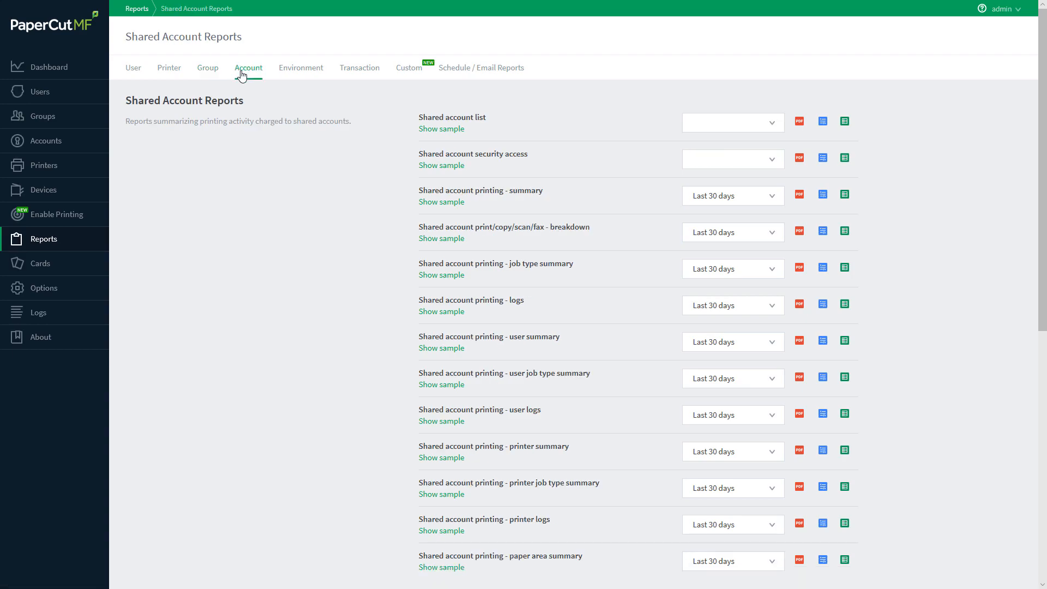
{"action": "left_click", "coordinate": [300, 68]}
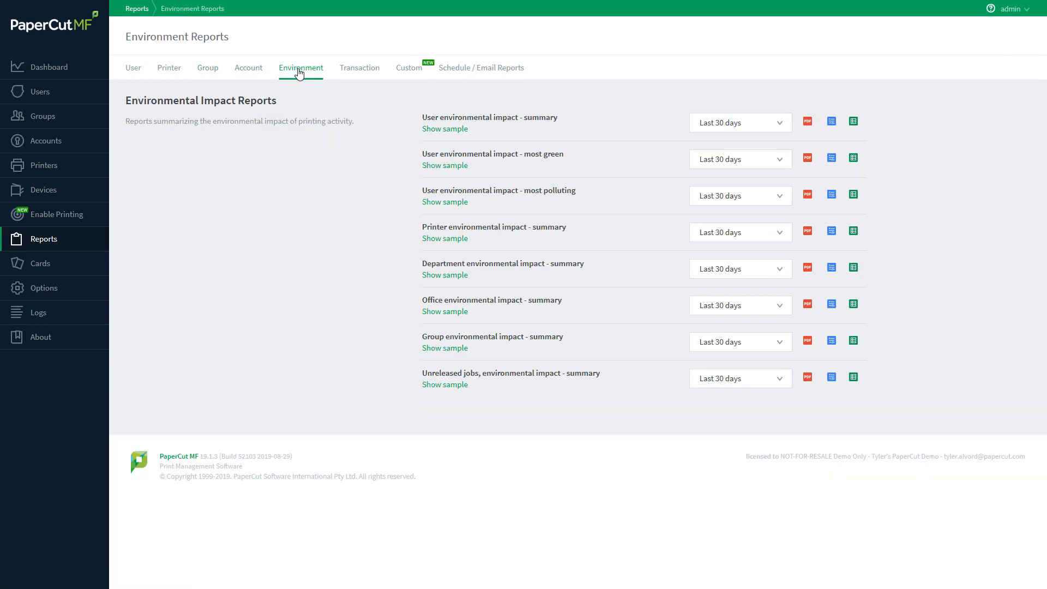
{"action": "left_click", "coordinate": [359, 67]}
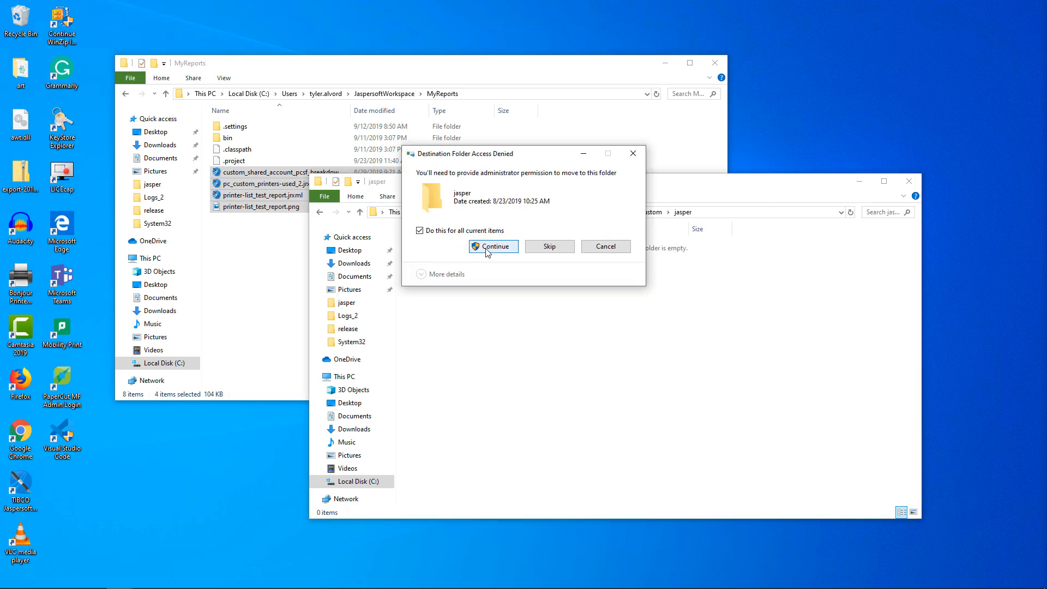
Grant administrator permission to finish moving the four report files into custom\jasper
{"action": "left_click", "coordinate": [493, 246]}
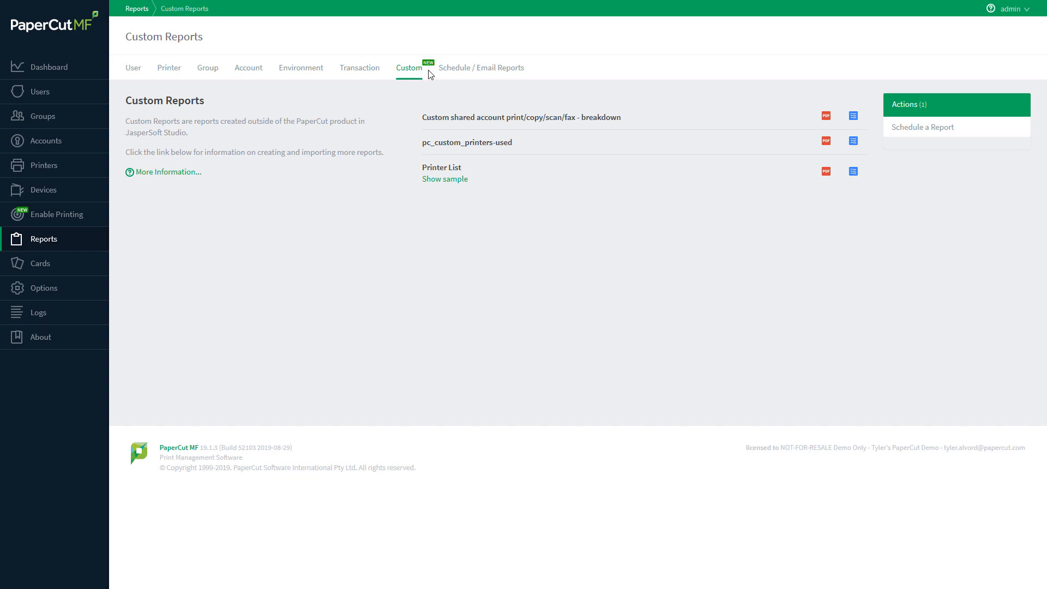
{"action": "mouse_move", "coordinate": [798, 229]}
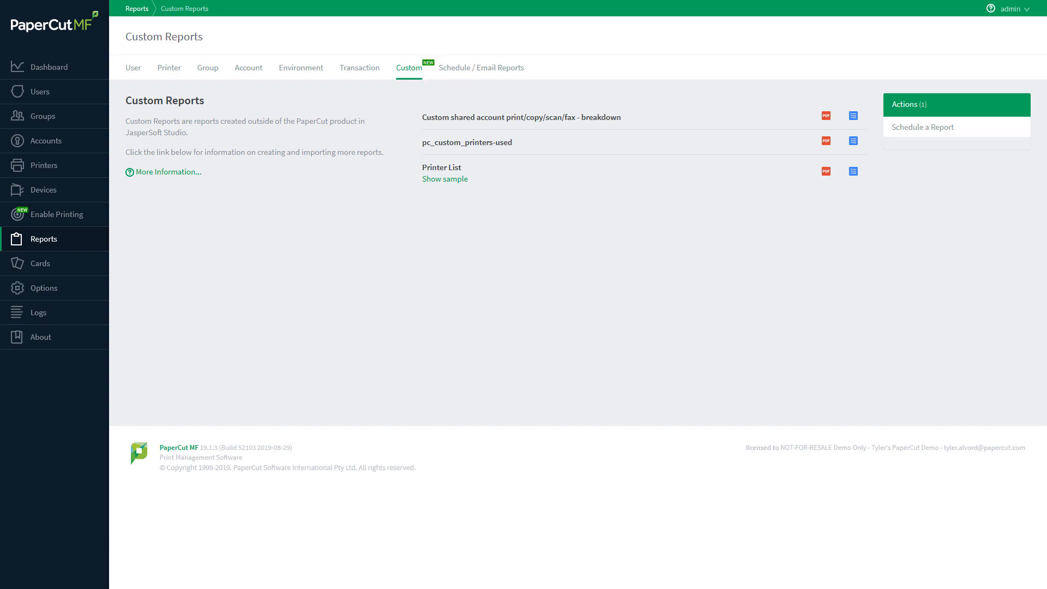
{"action": "mouse_move", "coordinate": [428, 94]}
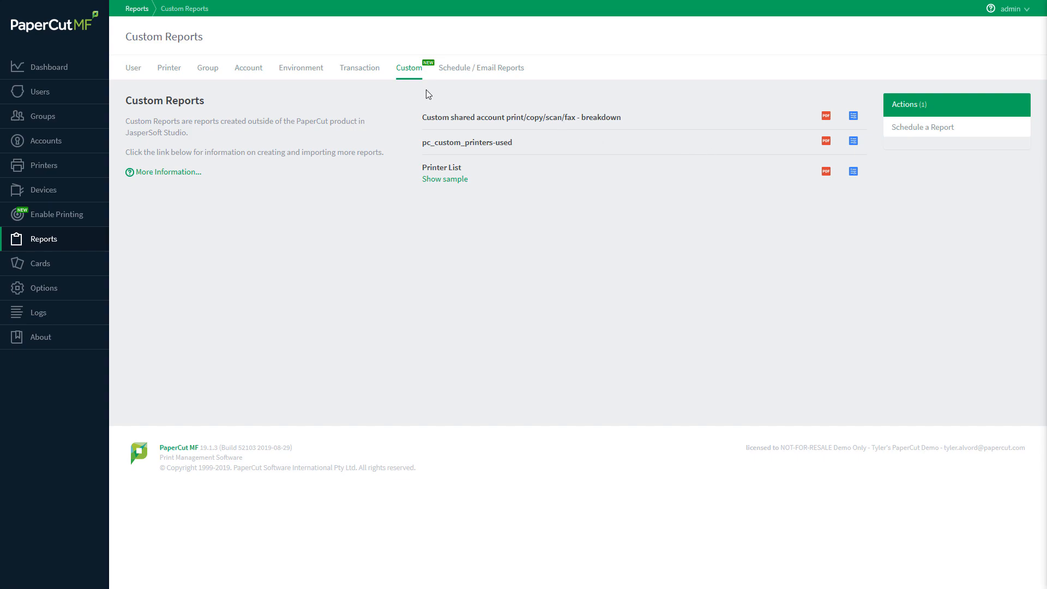
{"action": "mouse_move", "coordinate": [413, 97]}
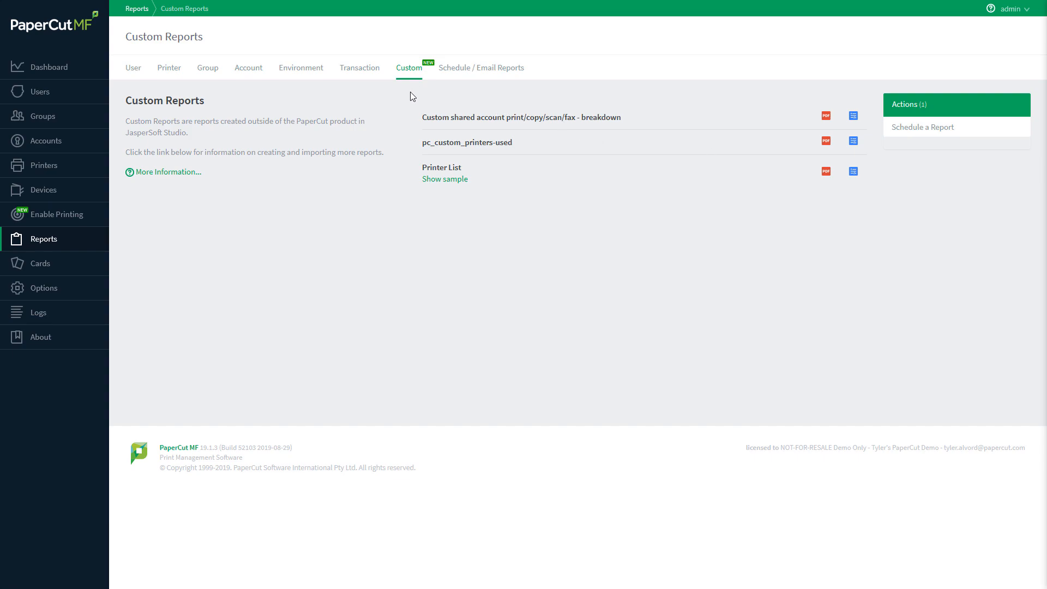
Go to Schedule / Email Reports to show the empty Schedule a Report form
{"action": "left_click", "coordinate": [481, 67]}
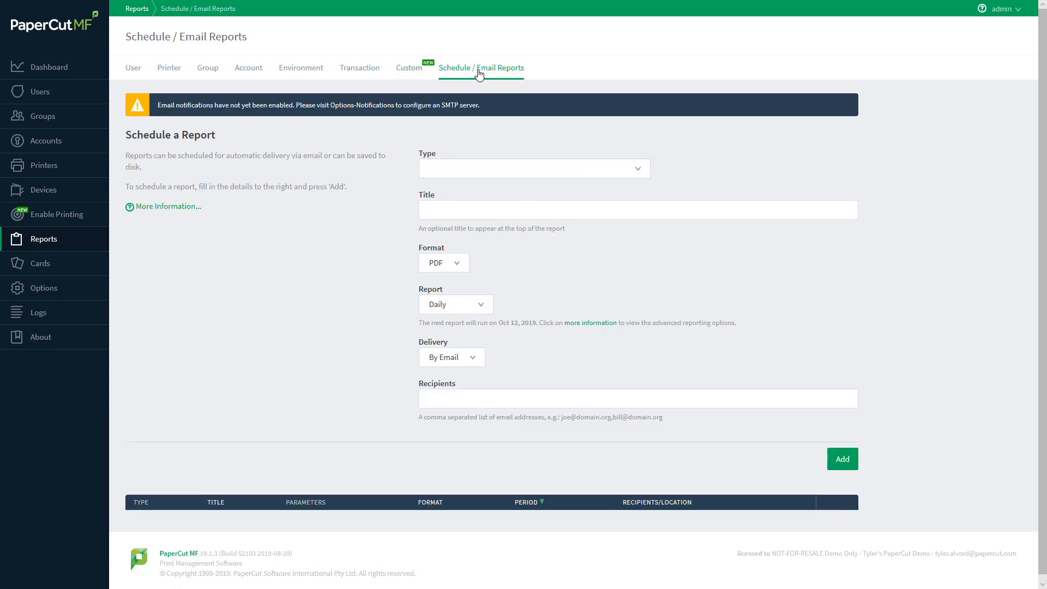
Review the title, format and delivery fields, then list the available report types
{"action": "left_click", "coordinate": [532, 167]}
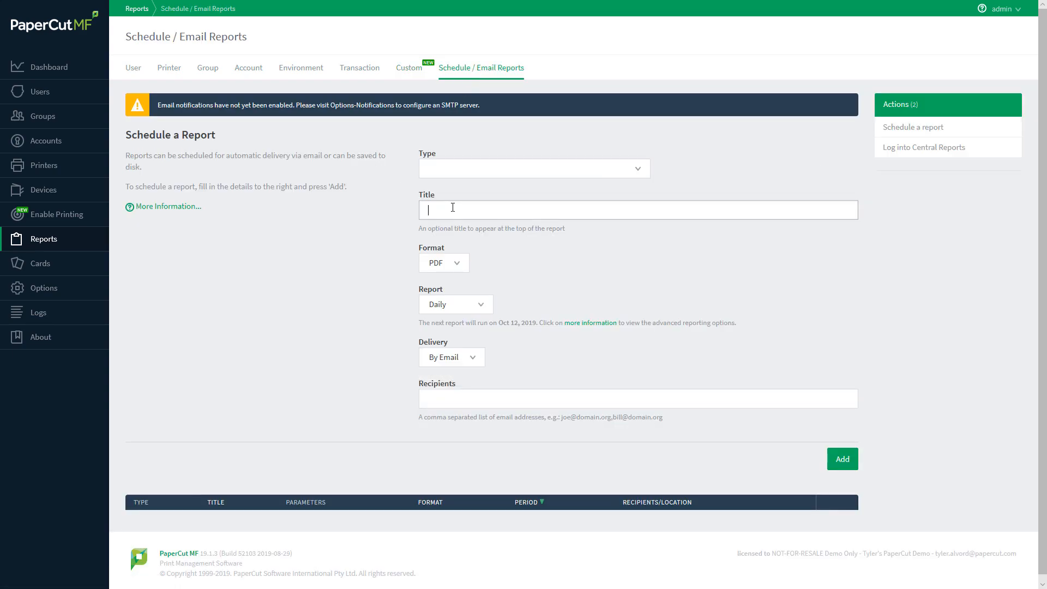
{"action": "left_click", "coordinate": [444, 263]}
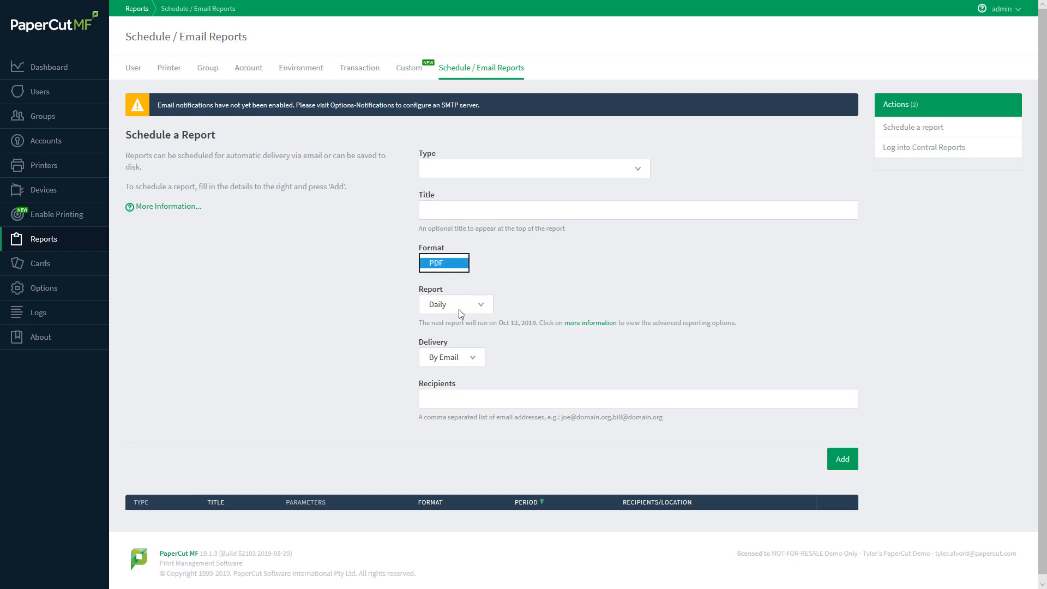
{"action": "left_click", "coordinate": [452, 356]}
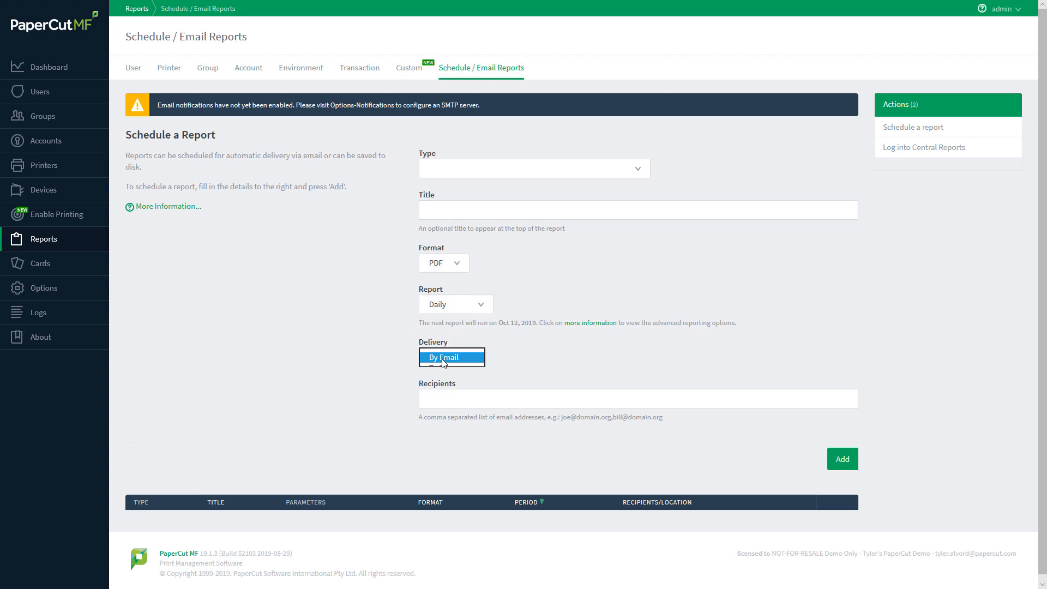
{"action": "mouse_move", "coordinate": [508, 363]}
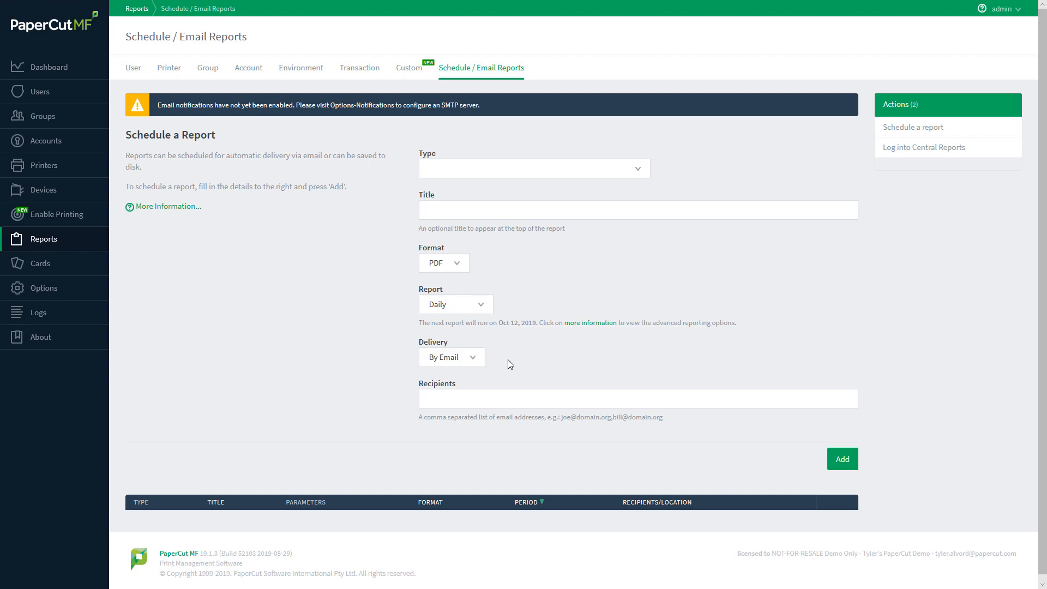
{"action": "mouse_move", "coordinate": [515, 354]}
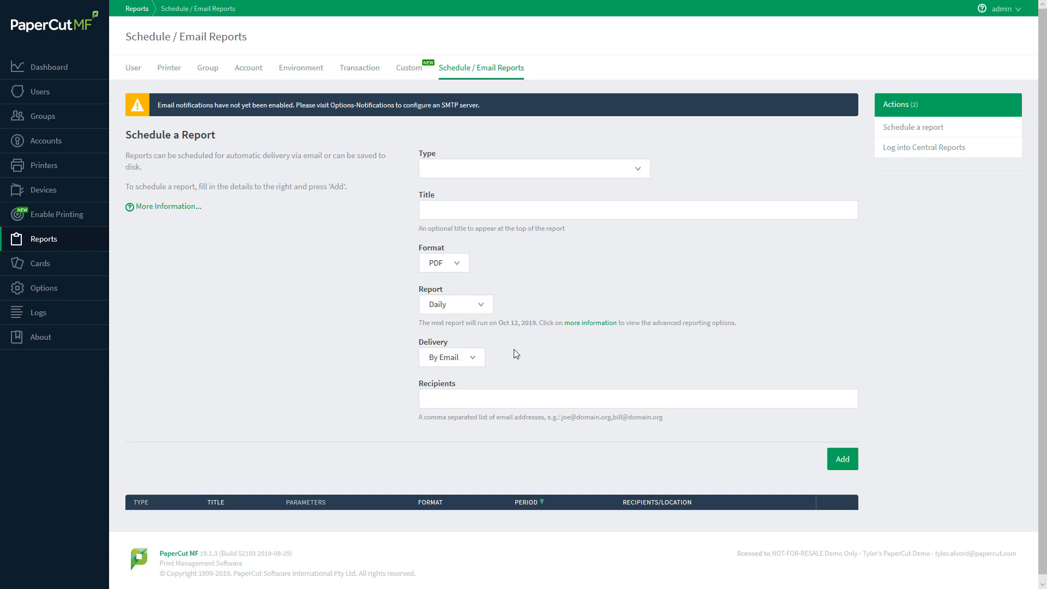
{"action": "left_click", "coordinate": [533, 168]}
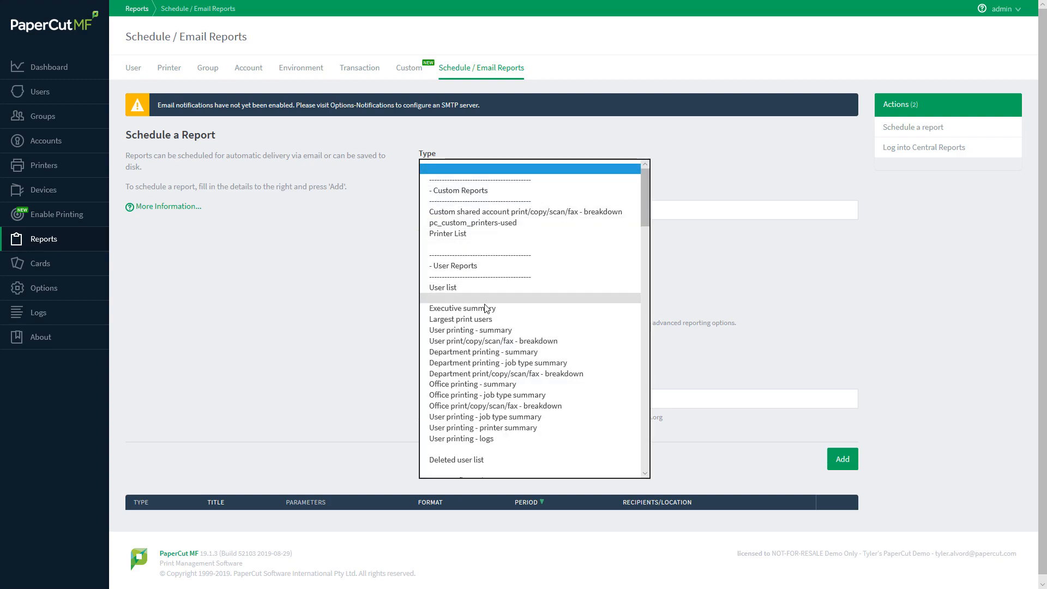
Choose Executive summary, title it 'Executive summary - Administrative Staff', limited to the Administrators group
{"action": "left_click", "coordinate": [461, 308]}
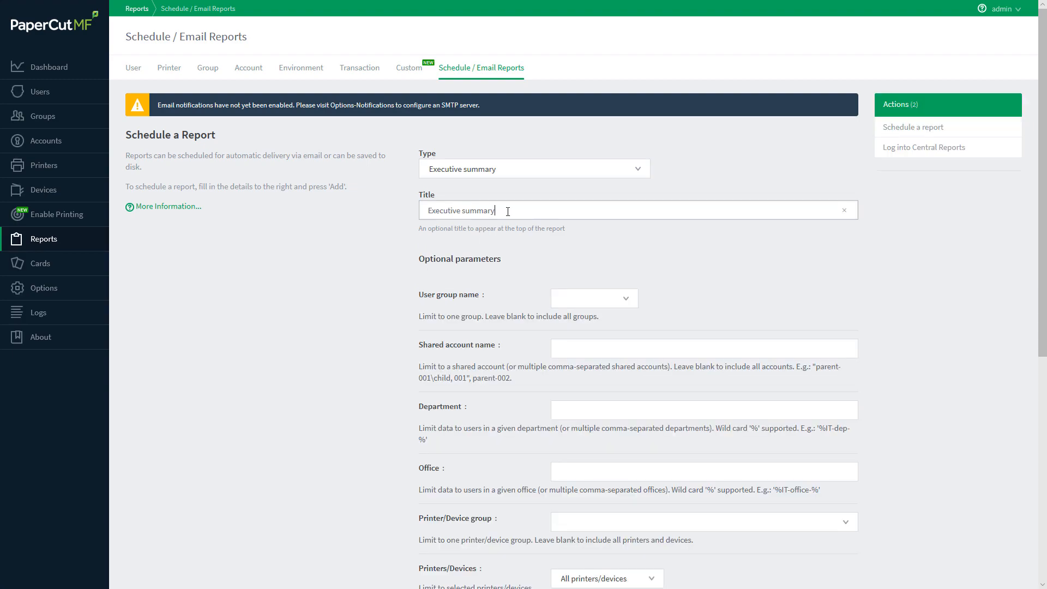
{"action": "type", "text": "- Administrative Staff"}
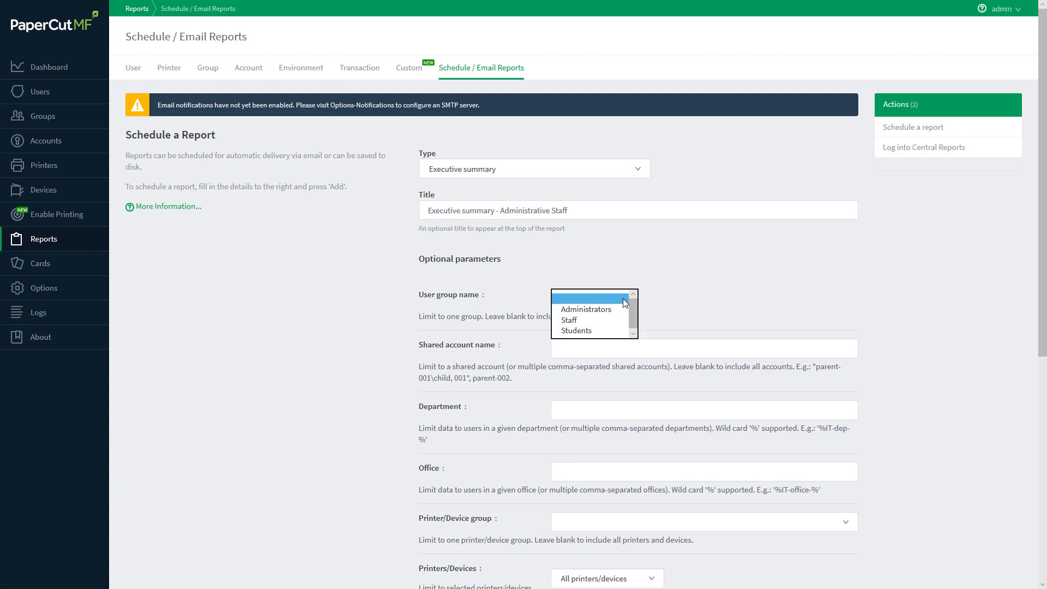
{"action": "left_click", "coordinate": [585, 309]}
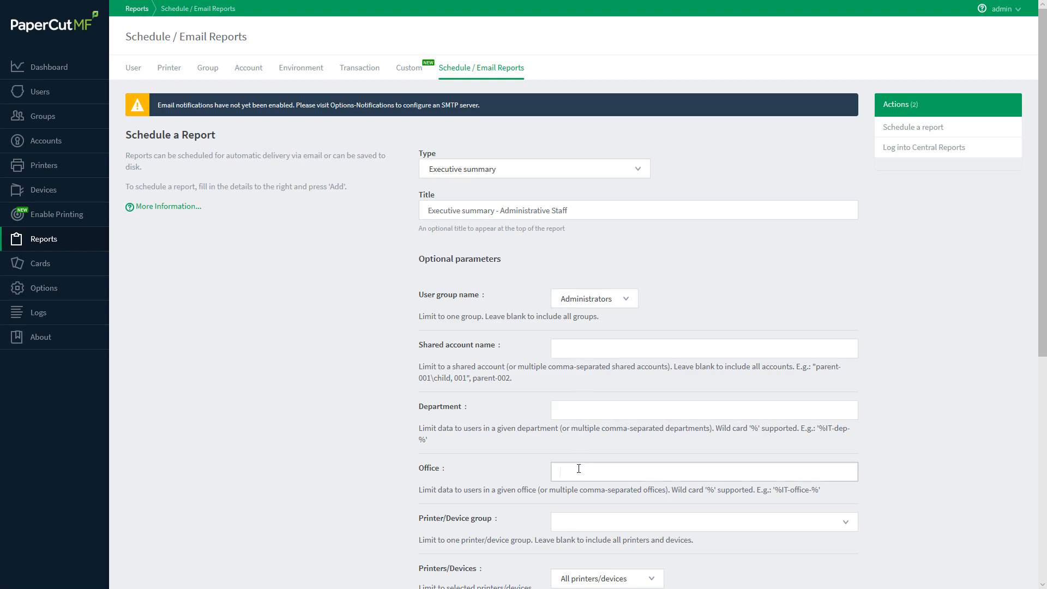
{"action": "scroll", "scroll_direction": "down", "scroll_amount": 3}
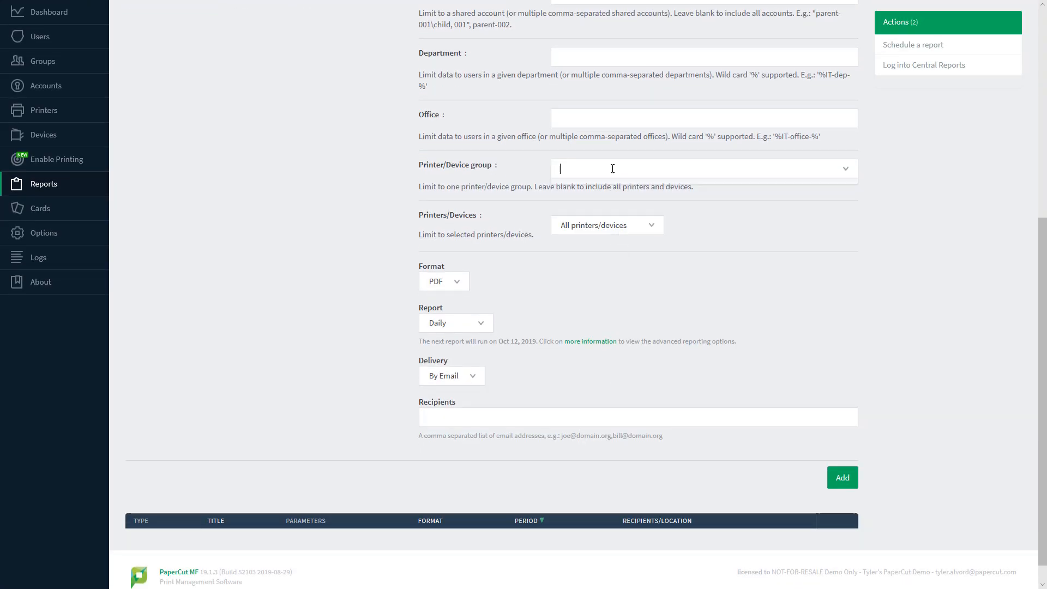
Keep all printers/devices, set the report to run Fortnightly, delivered by email
{"action": "left_click", "coordinate": [604, 224]}
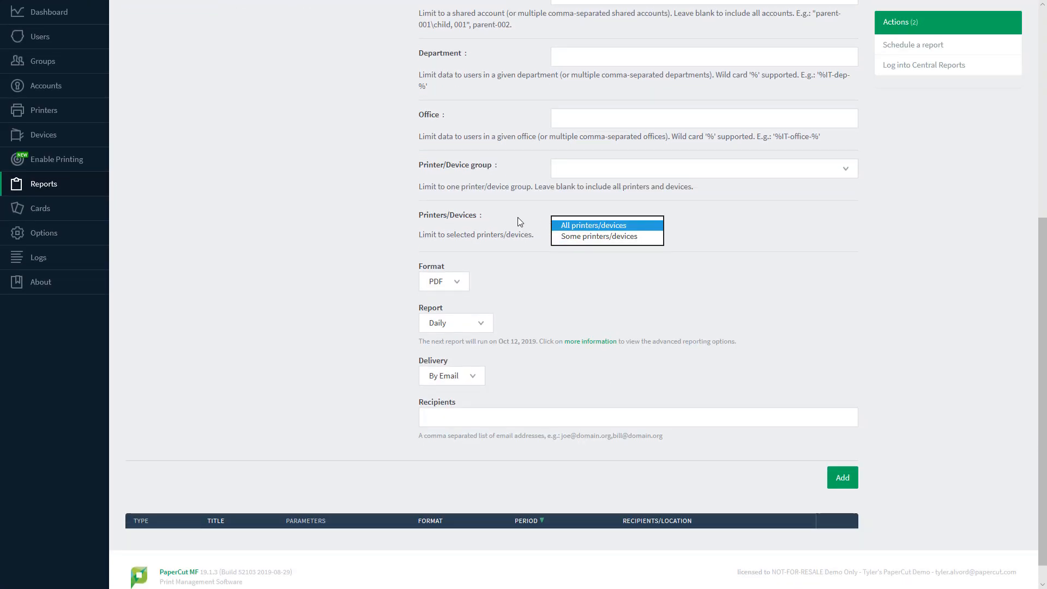
{"action": "left_click", "coordinate": [606, 224]}
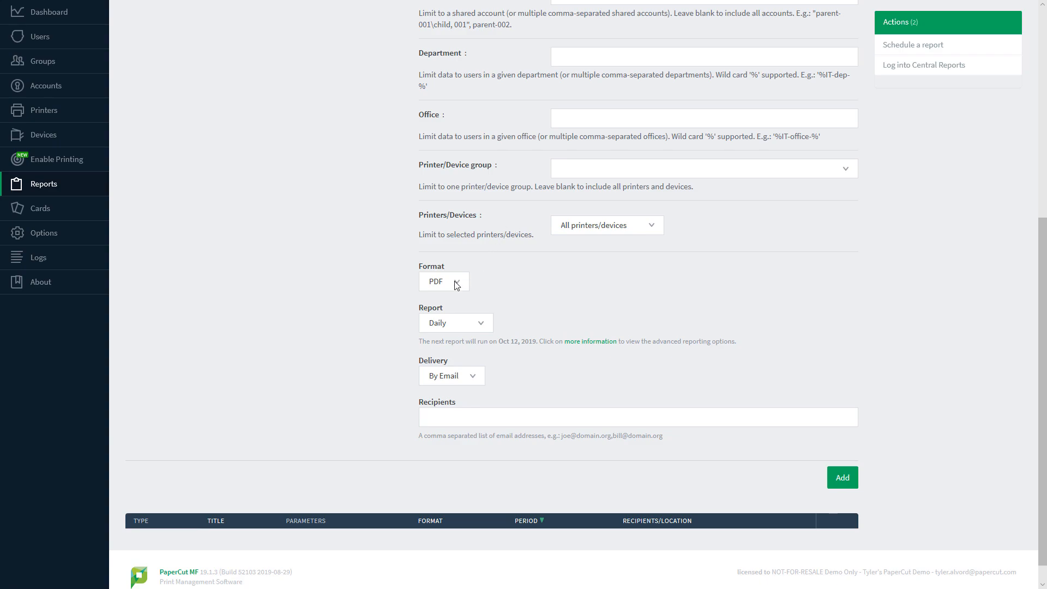
{"action": "left_click", "coordinate": [455, 323]}
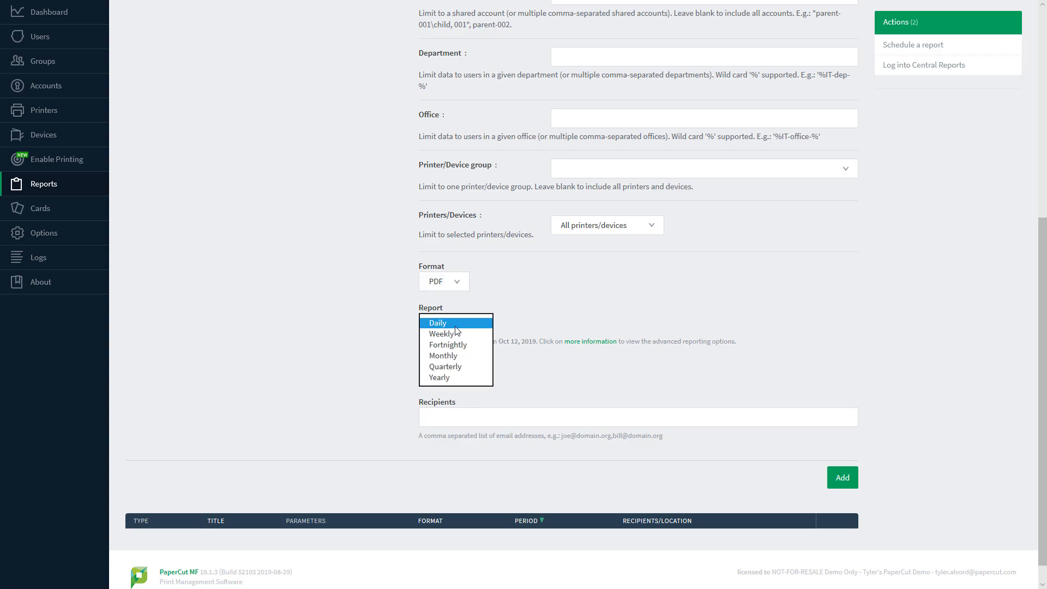
{"action": "mouse_move", "coordinate": [444, 345]}
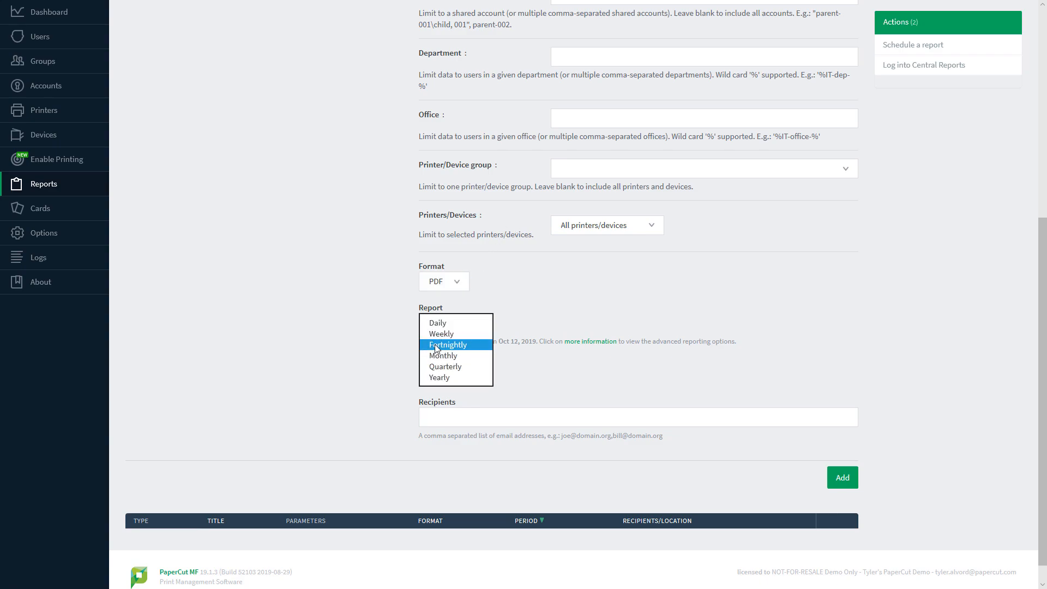
{"action": "left_click", "coordinate": [449, 344]}
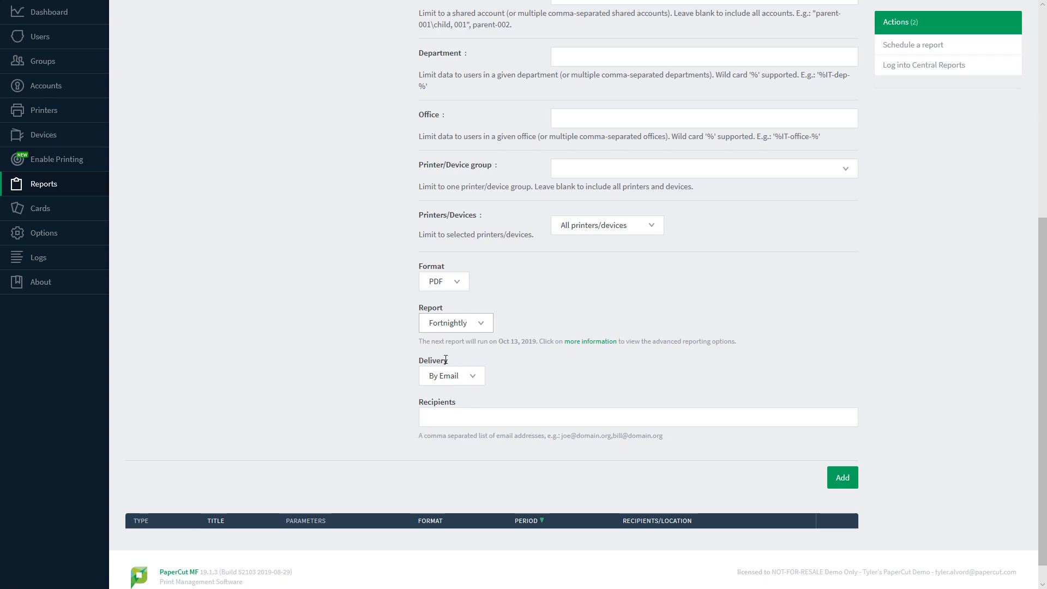
{"action": "mouse_move", "coordinate": [504, 392]}
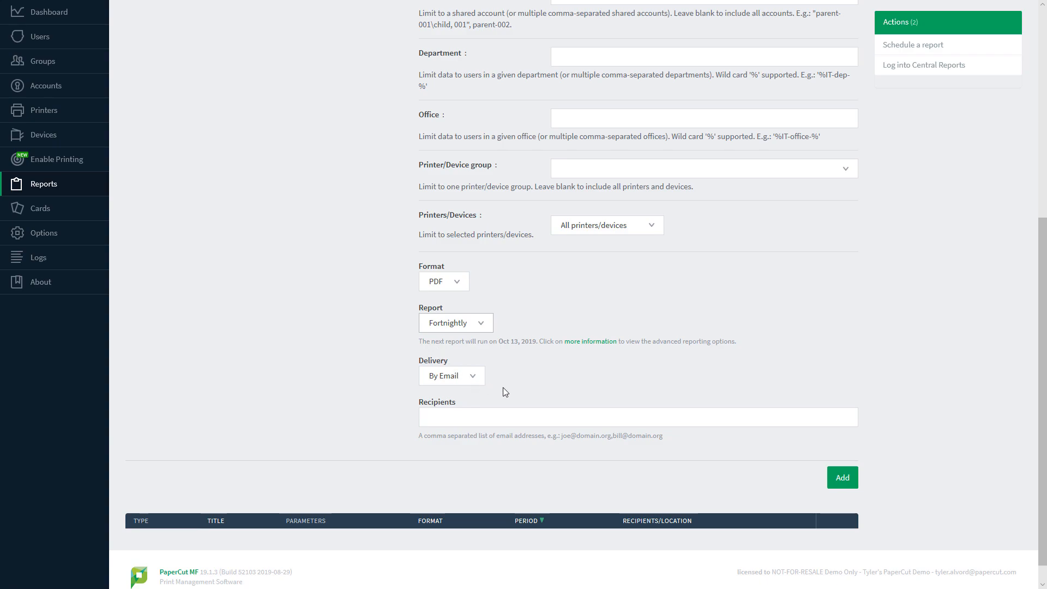
{"action": "left_click", "coordinate": [451, 375]}
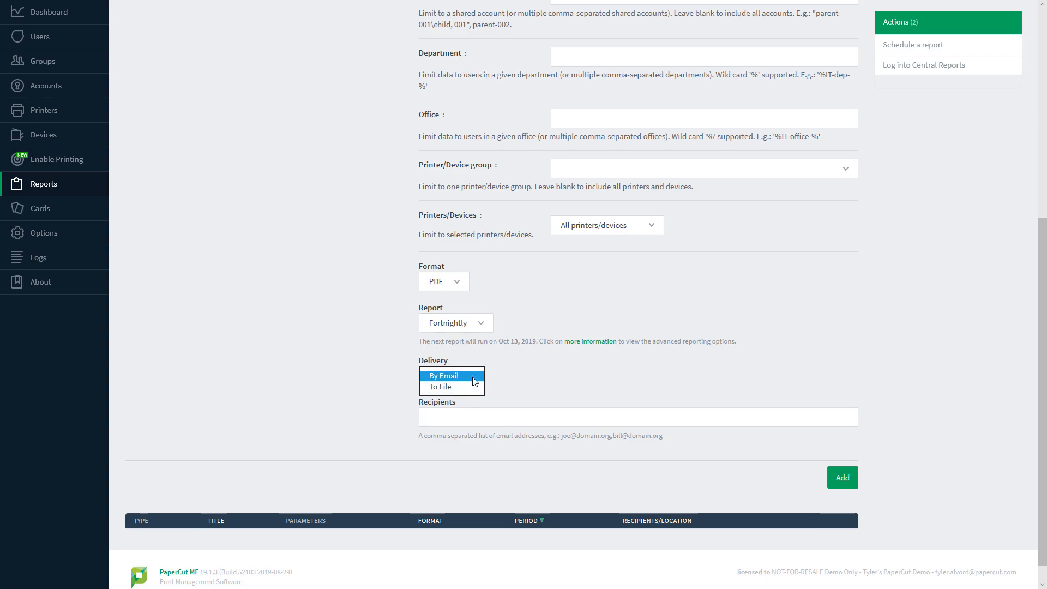
{"action": "mouse_move", "coordinate": [515, 383]}
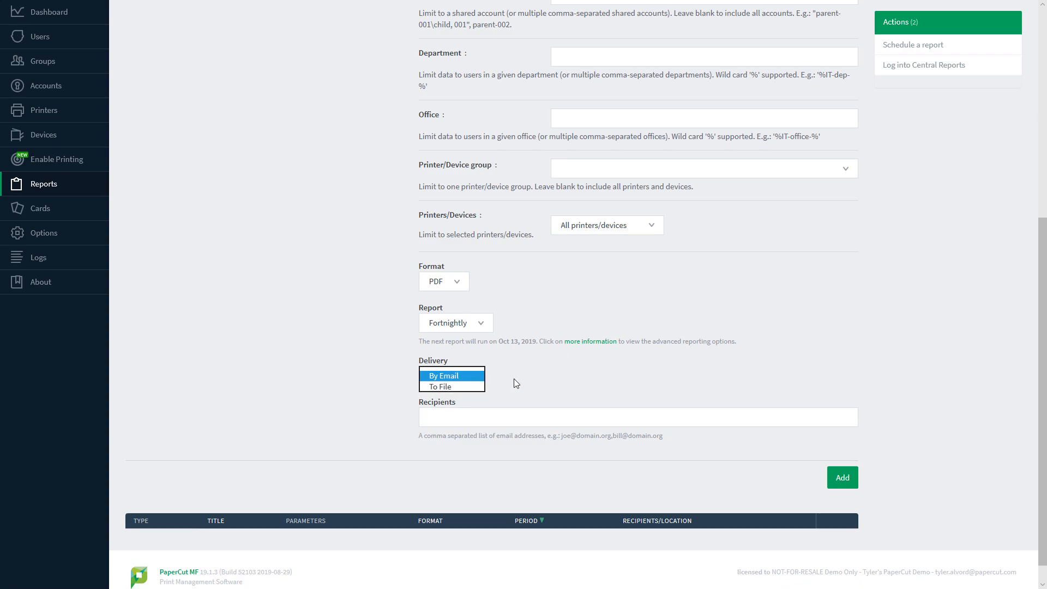
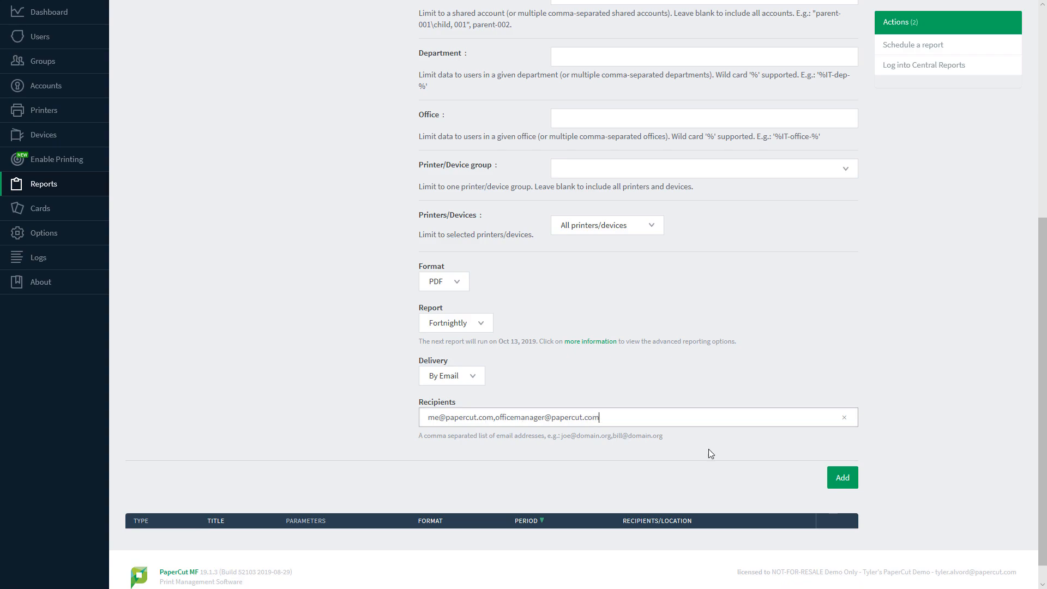
Enter two comma-separated papercut.com recipient addresses and submit the schedule
{"action": "left_click", "coordinate": [842, 478]}
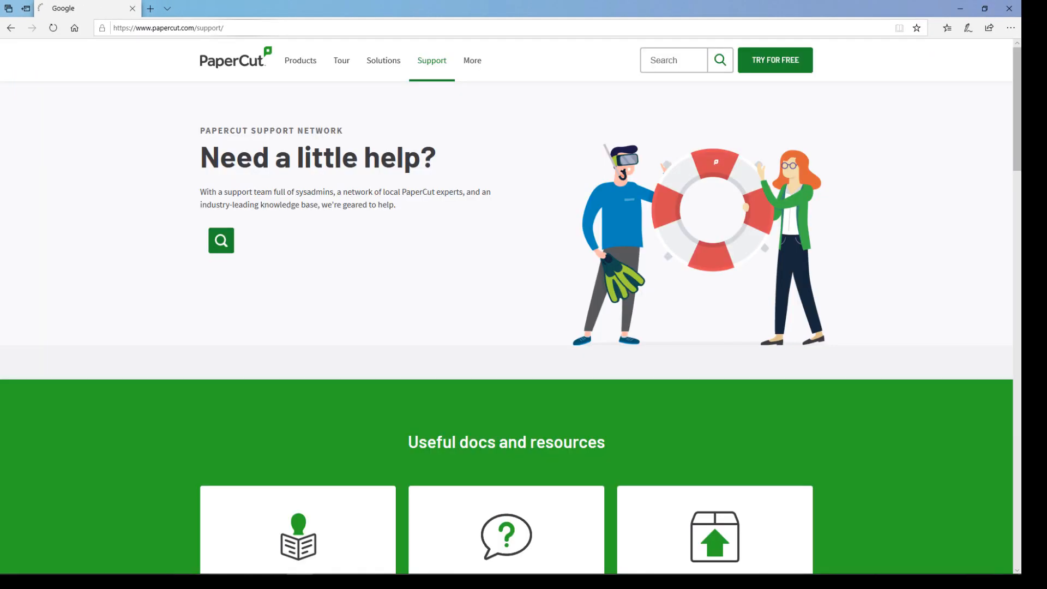
Scroll down the PaperCut support page to the 'Get in touch with us' contact options
{"action": "scroll", "scroll_direction": "down", "scroll_amount": 3}
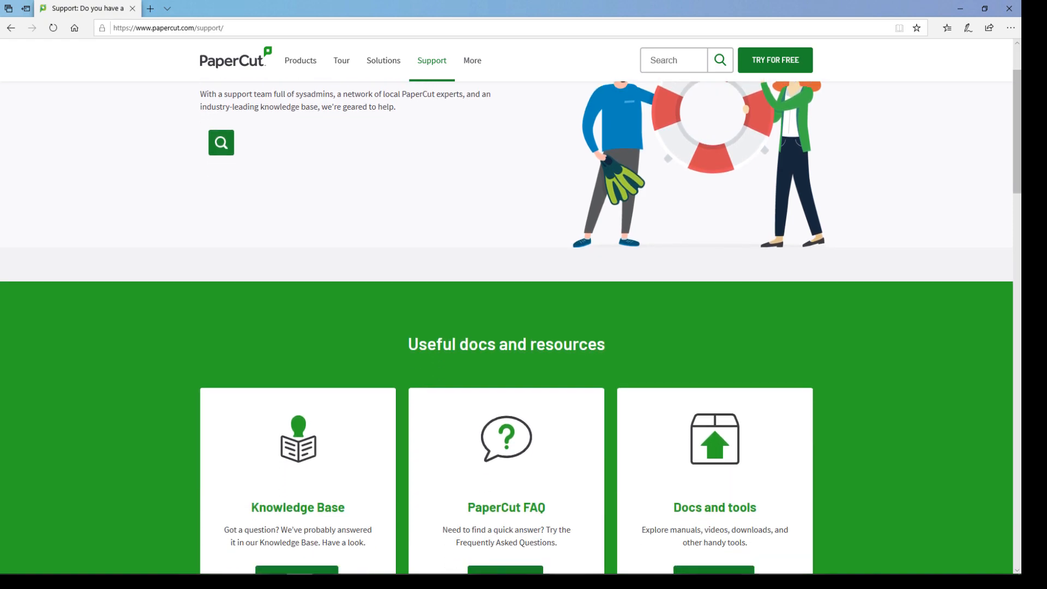
{"action": "scroll", "scroll_direction": "down", "scroll_amount": 3}
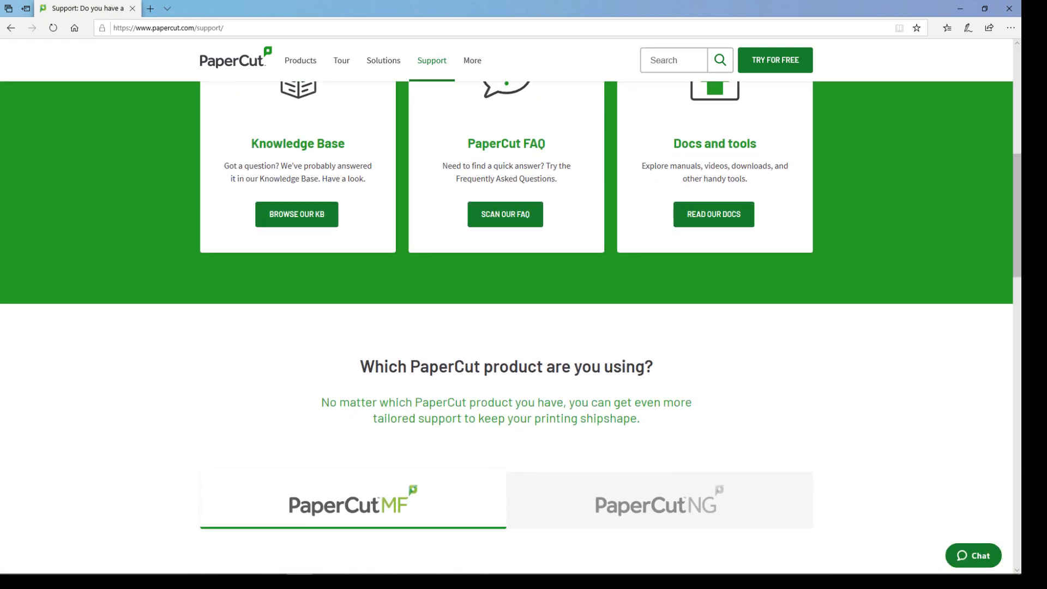
{"action": "scroll", "scroll_direction": "down", "scroll_amount": 3}
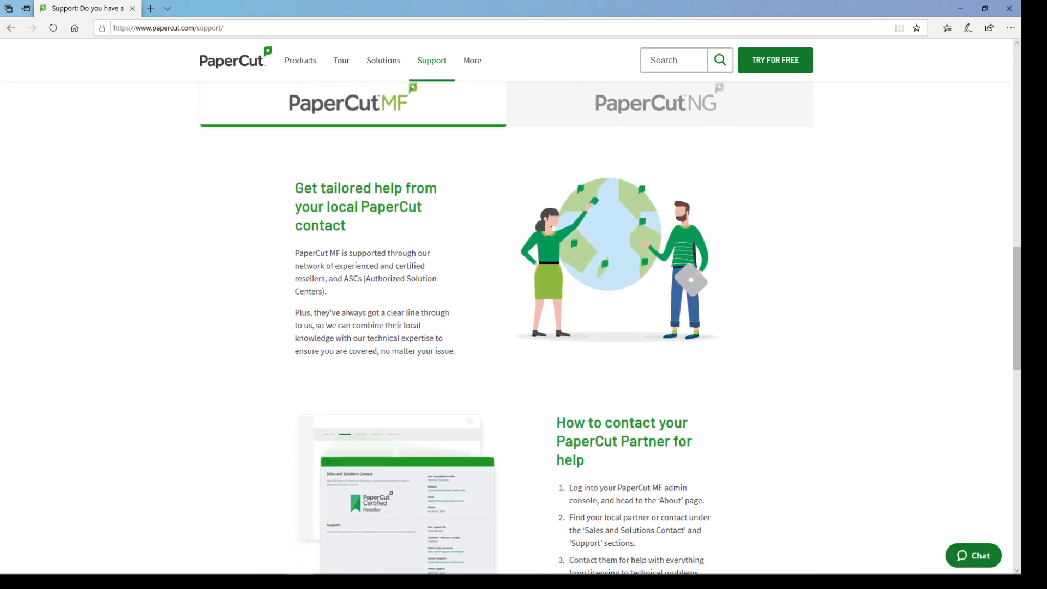
{"action": "scroll", "scroll_direction": "down", "scroll_amount": 3}
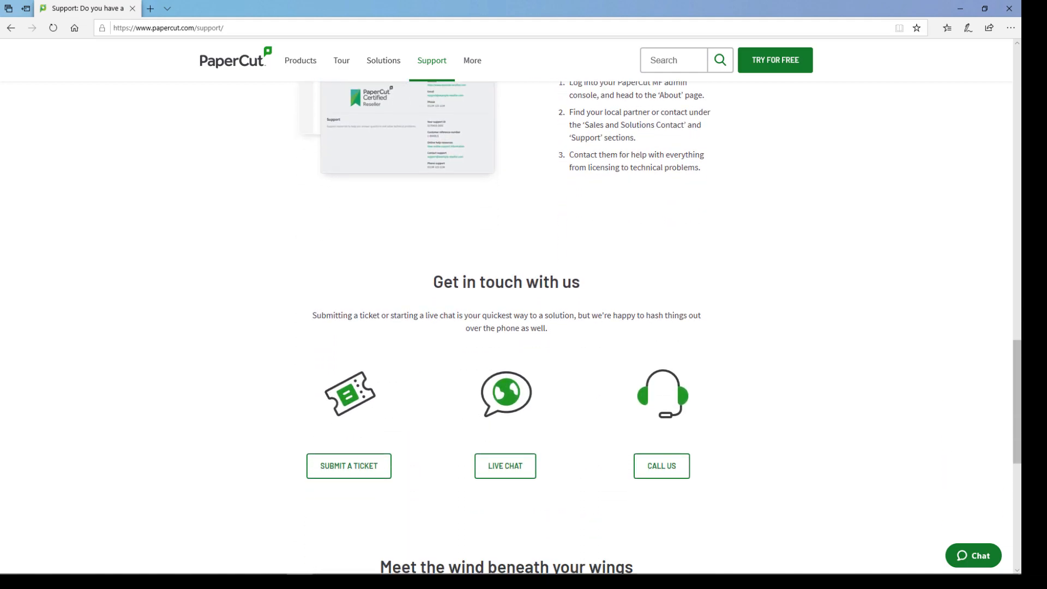
{"action": "scroll", "scroll_direction": "down", "scroll_amount": 3}
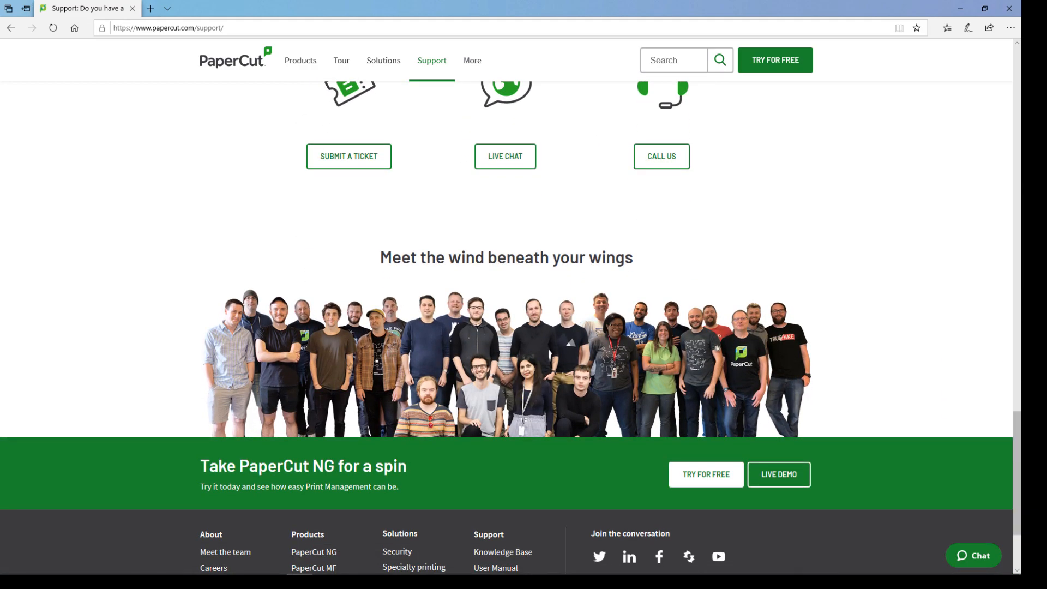